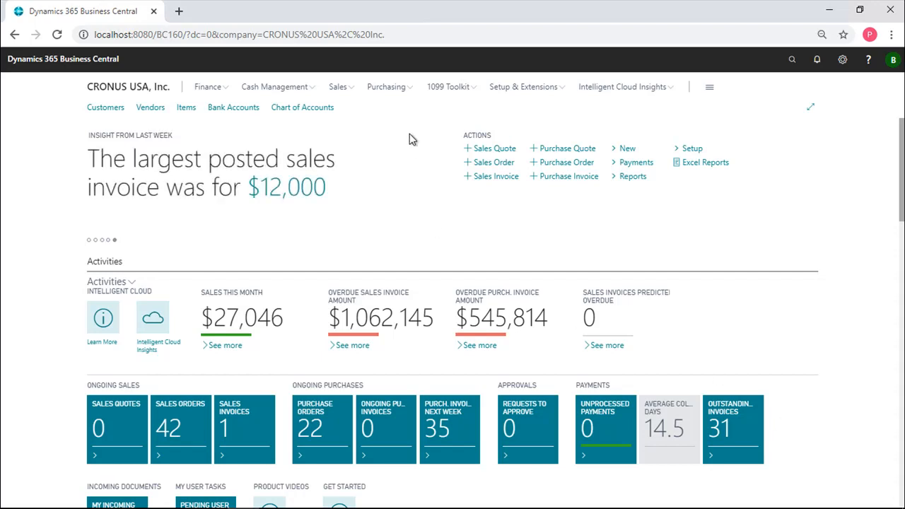
{"action": "mouse_move", "coordinate": [456, 113]}
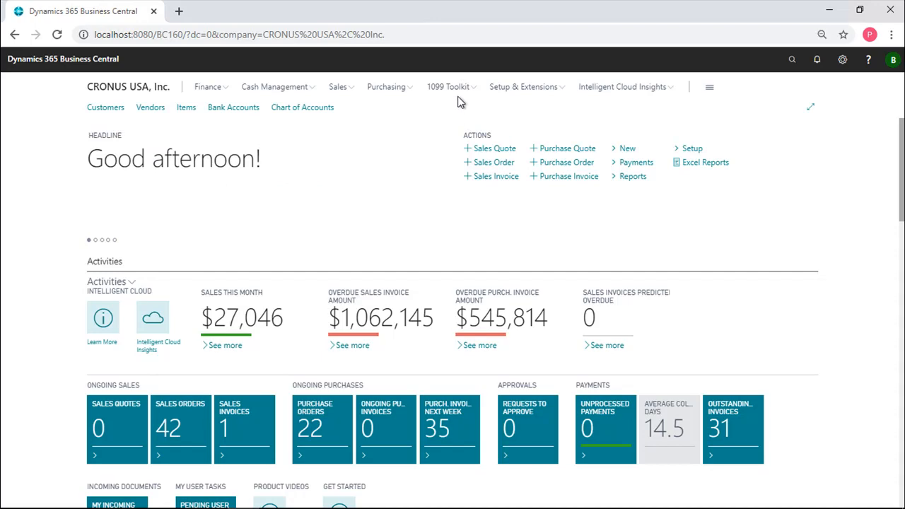
- Show the 1099 Toolkit submenu from the CRONUS USA Role Center navigation bar
{"action": "left_click", "coordinate": [447, 86]}
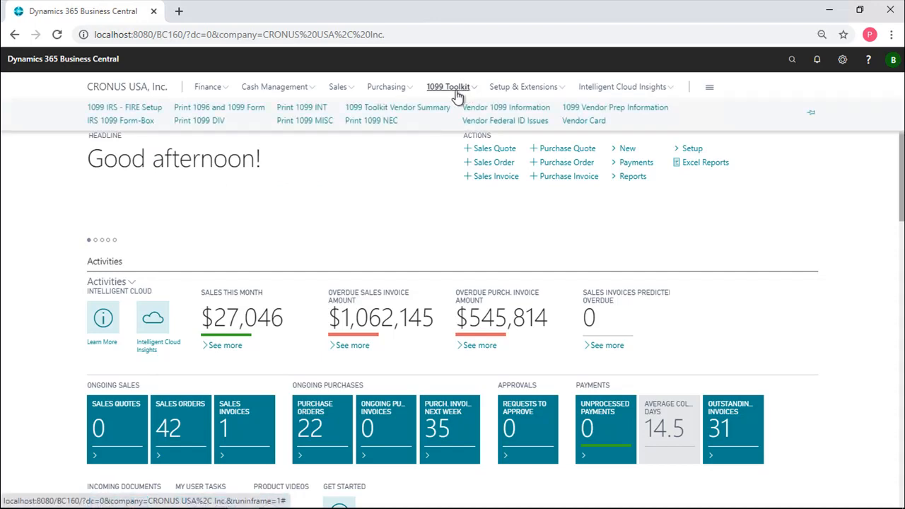
{"action": "mouse_move", "coordinate": [371, 120]}
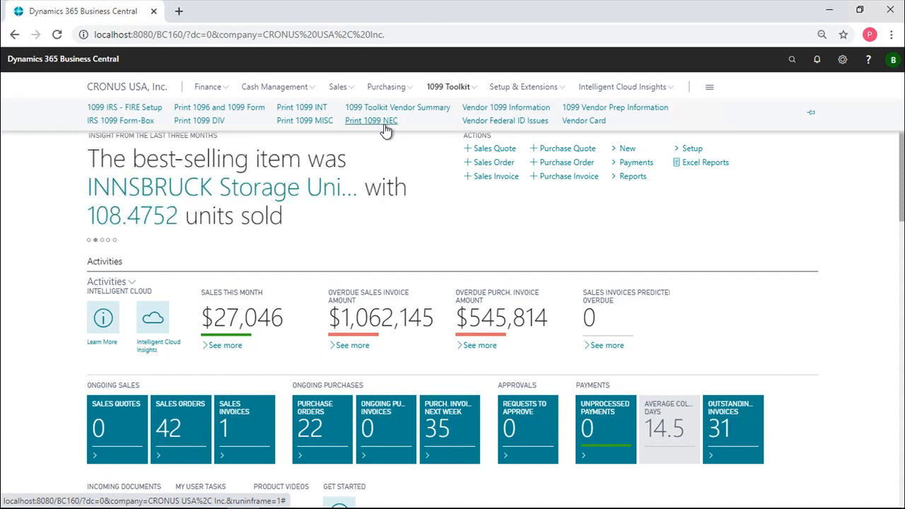
{"action": "mouse_move", "coordinate": [388, 128]}
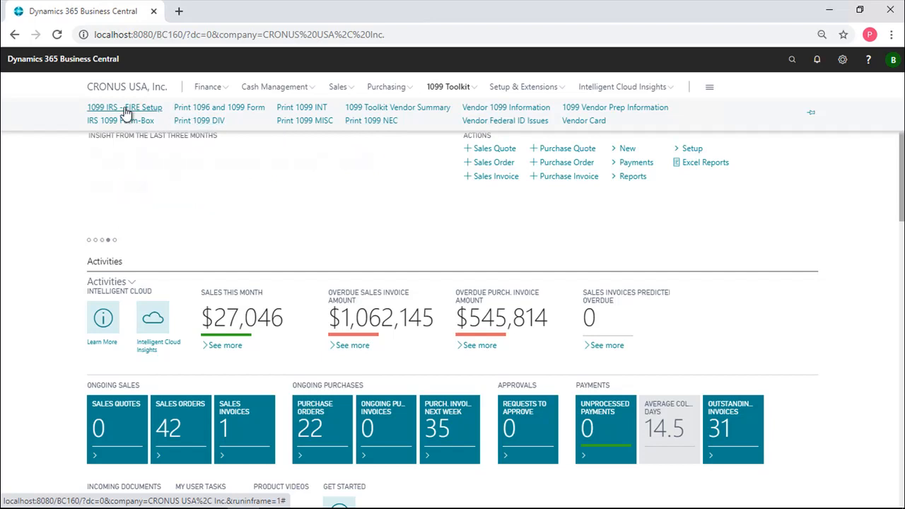
- Go to the 1099 IRS - FIRE Setup page with TCC, federal ID, contact and fiscal-year details
{"action": "left_click", "coordinate": [125, 107]}
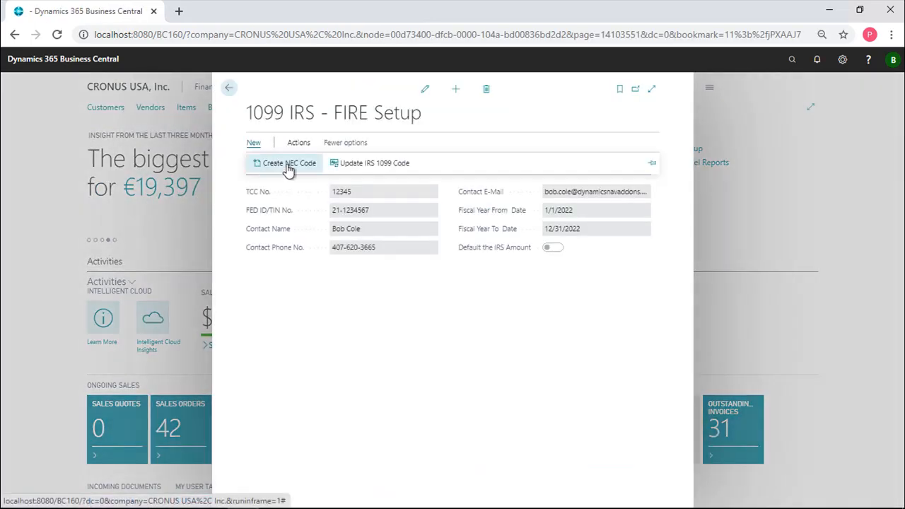
{"action": "mouse_move", "coordinate": [291, 167]}
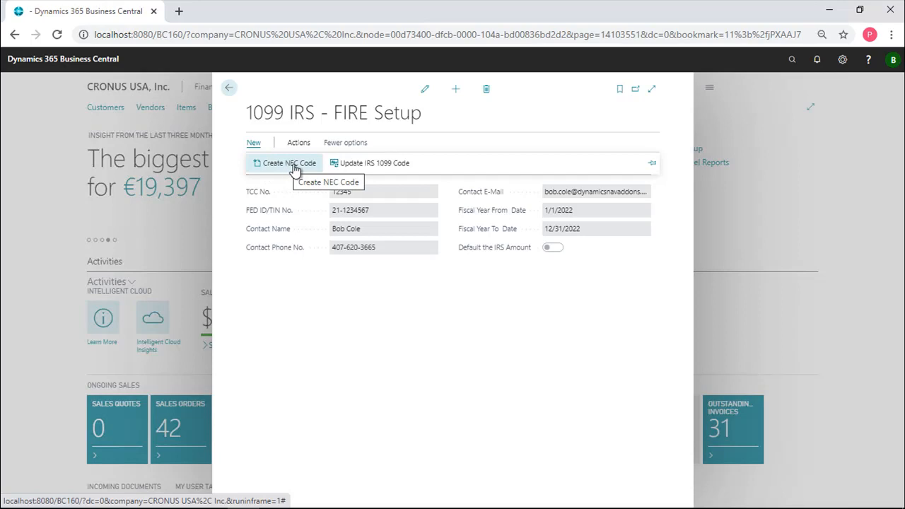
{"action": "mouse_move", "coordinate": [297, 167]}
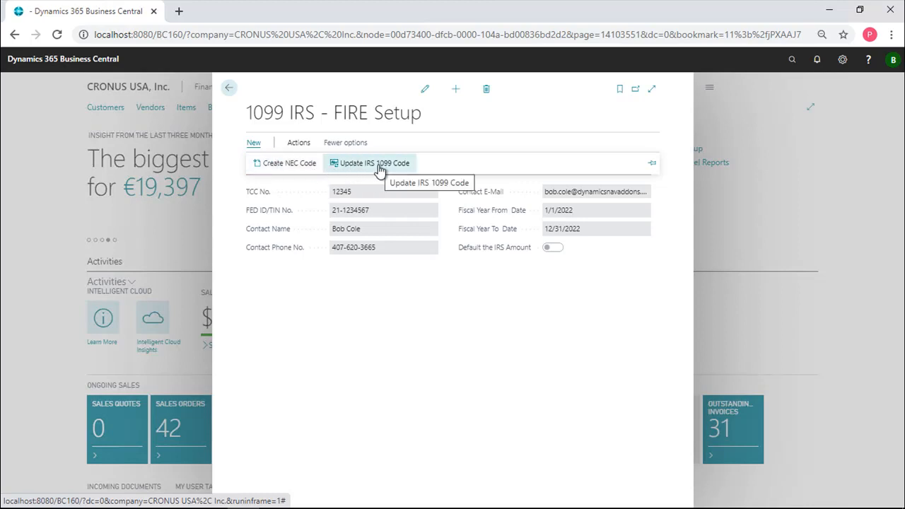
{"action": "mouse_move", "coordinate": [417, 170]}
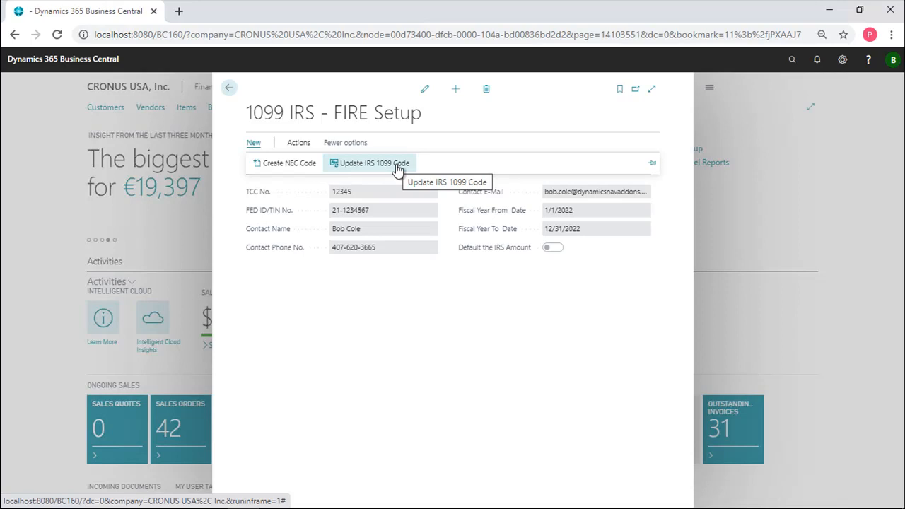
{"action": "left_click", "coordinate": [373, 165]}
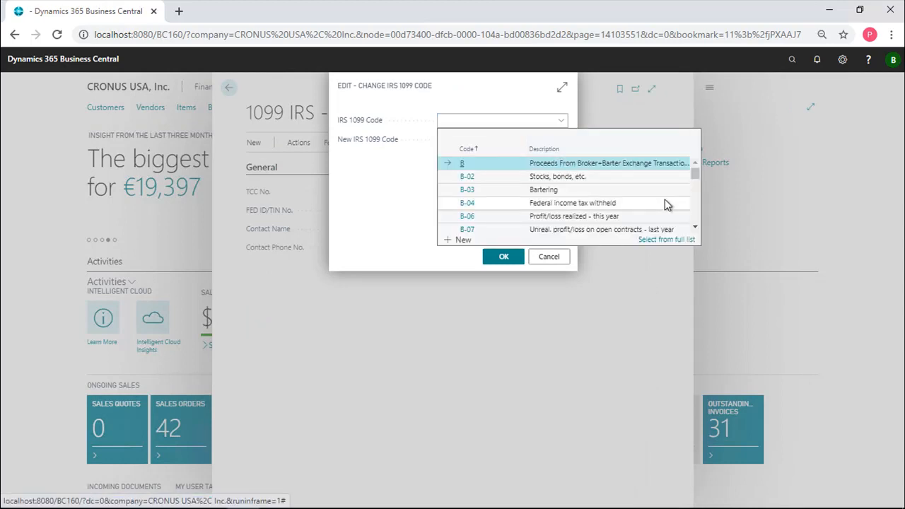
{"action": "mouse_move", "coordinate": [630, 256]}
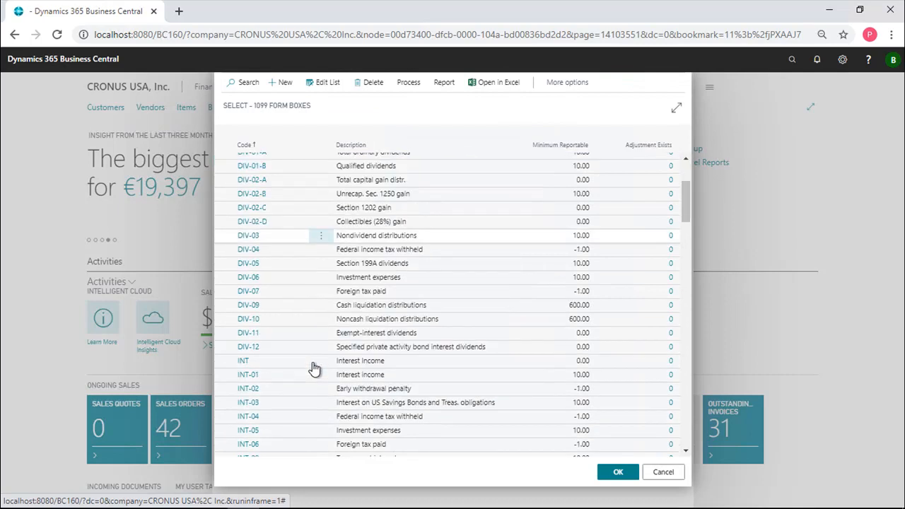
{"action": "scroll", "scroll_direction": "down", "scroll_amount": 3}
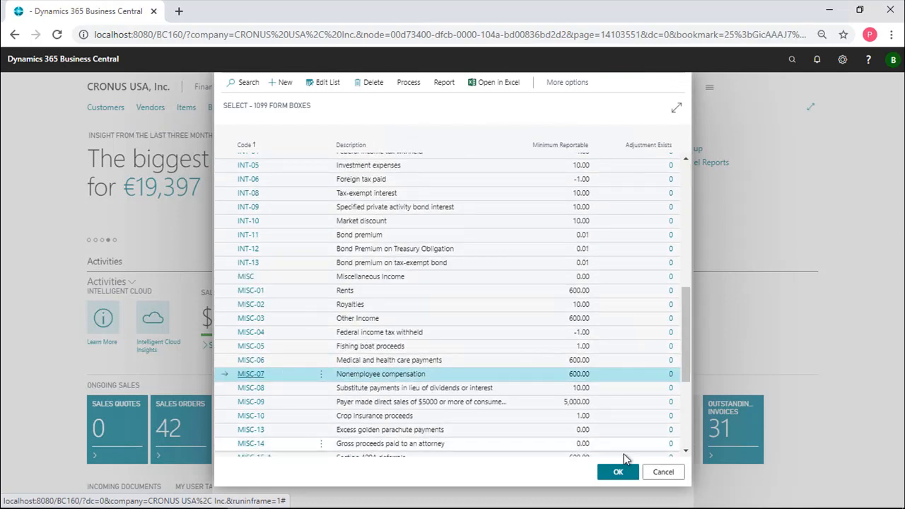
{"action": "left_click", "coordinate": [618, 473]}
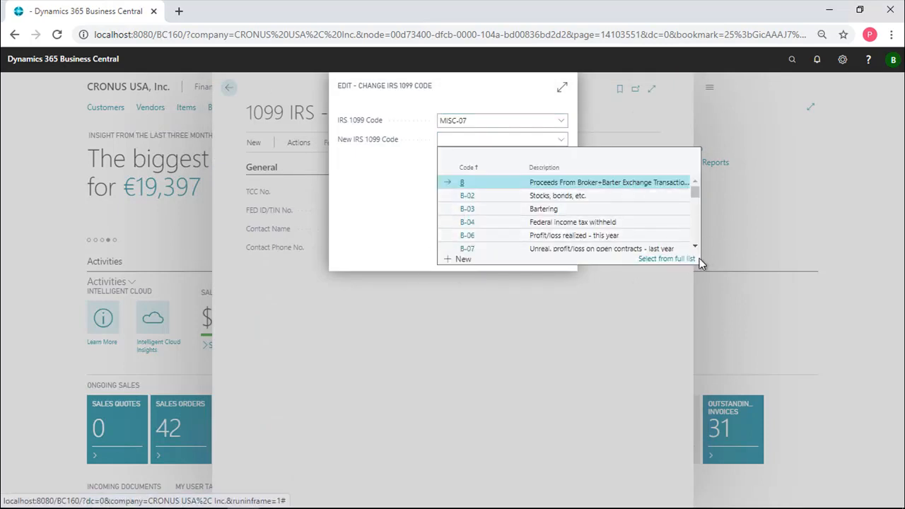
{"action": "left_click", "coordinate": [665, 259]}
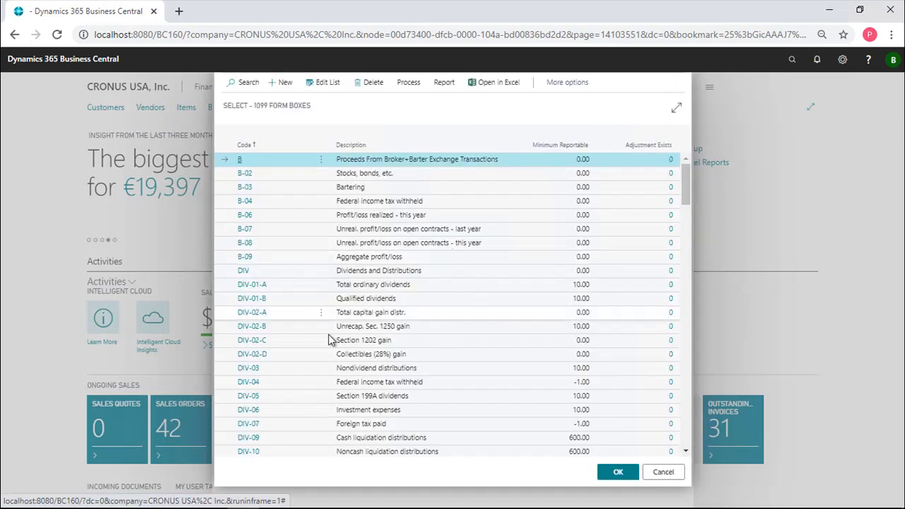
{"action": "scroll", "scroll_direction": "down", "scroll_amount": 3}
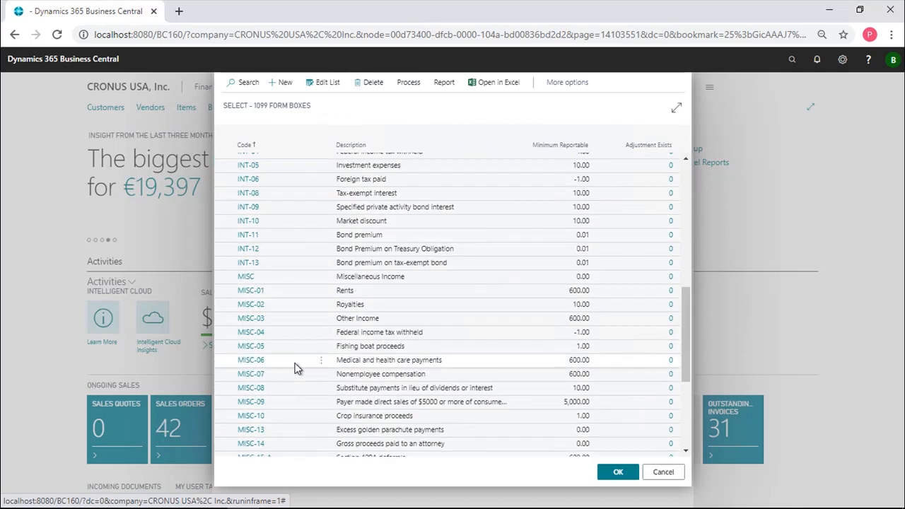
{"action": "scroll", "scroll_direction": "down", "scroll_amount": 3}
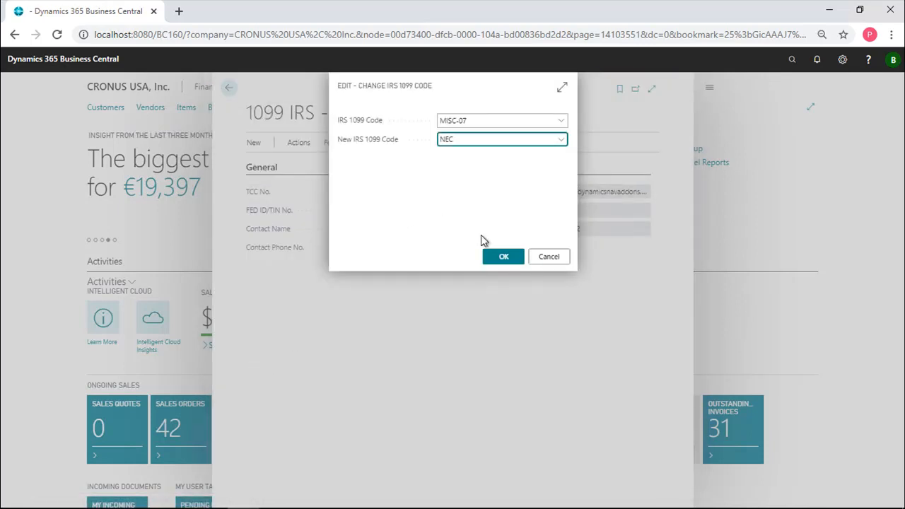
{"action": "mouse_move", "coordinate": [477, 195]}
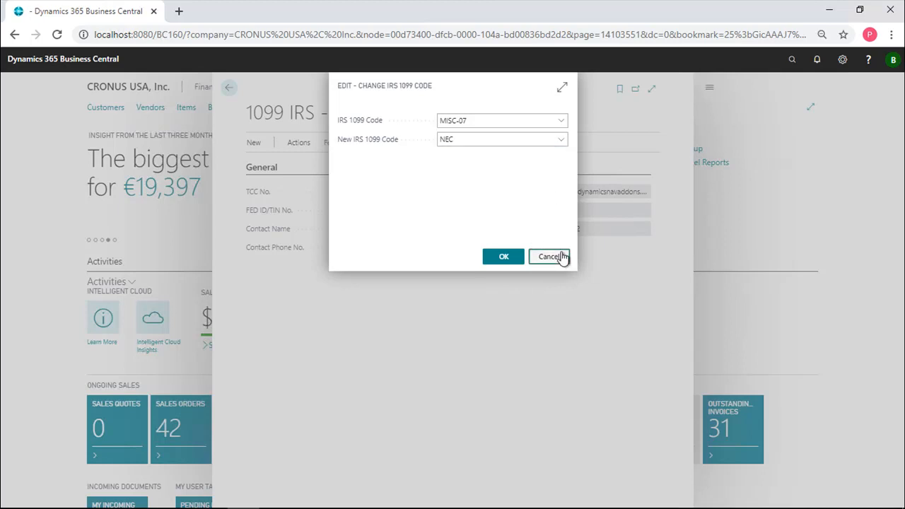
{"action": "left_click", "coordinate": [549, 256]}
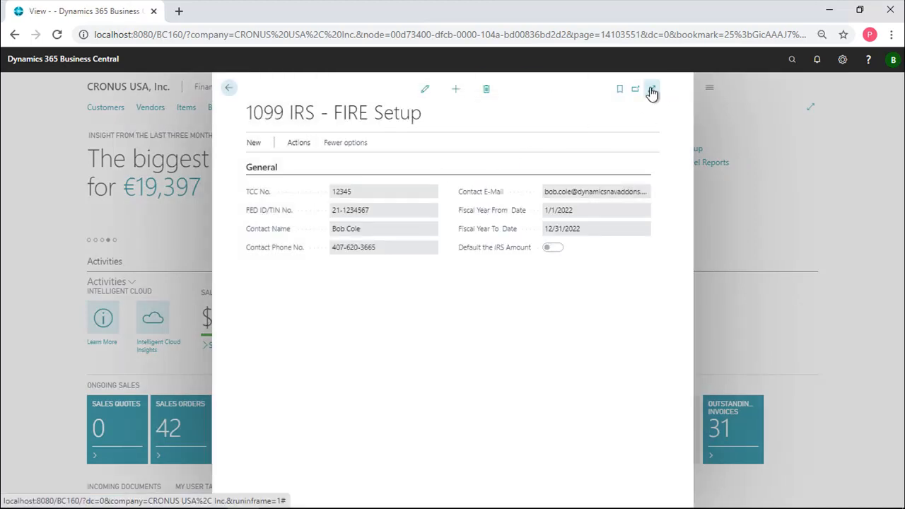
{"action": "left_click", "coordinate": [650, 89]}
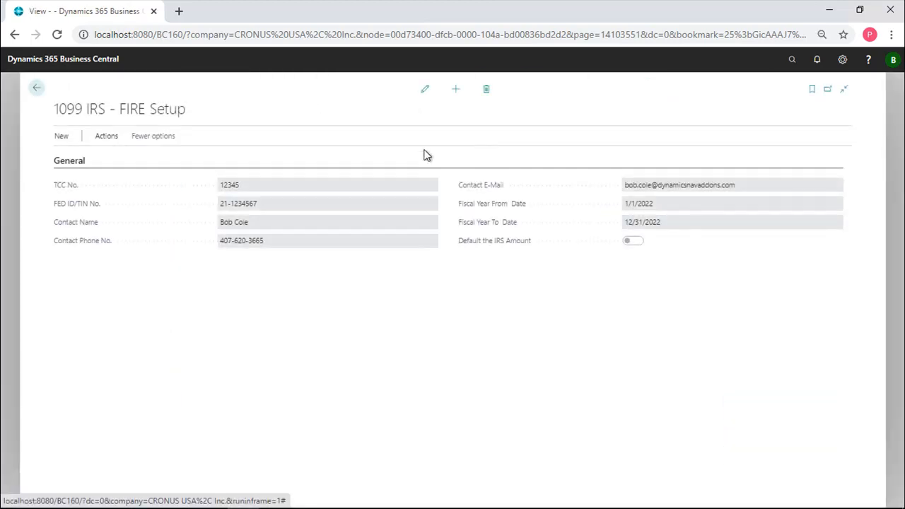
- From the home page, run a preview of the Vendor Federal ID Issues report via 1099 Toolkit
{"action": "left_click", "coordinate": [34, 88]}
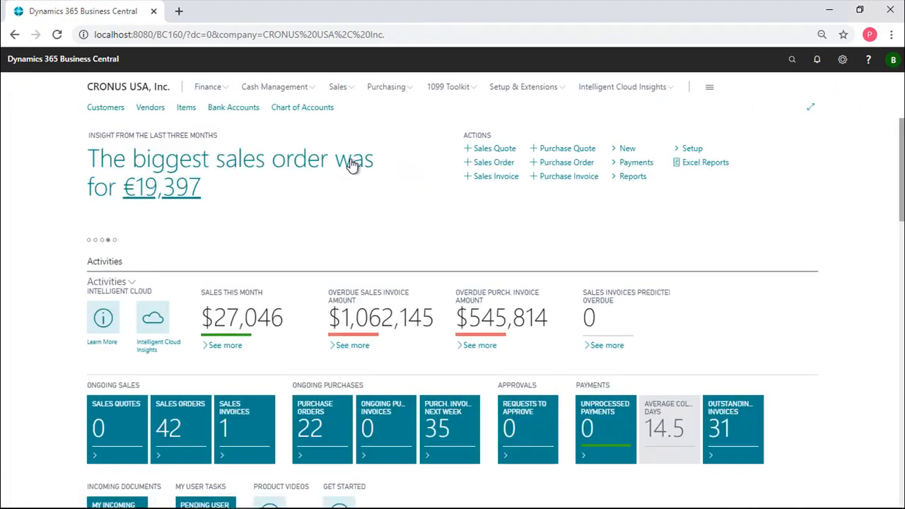
{"action": "mouse_move", "coordinate": [486, 113]}
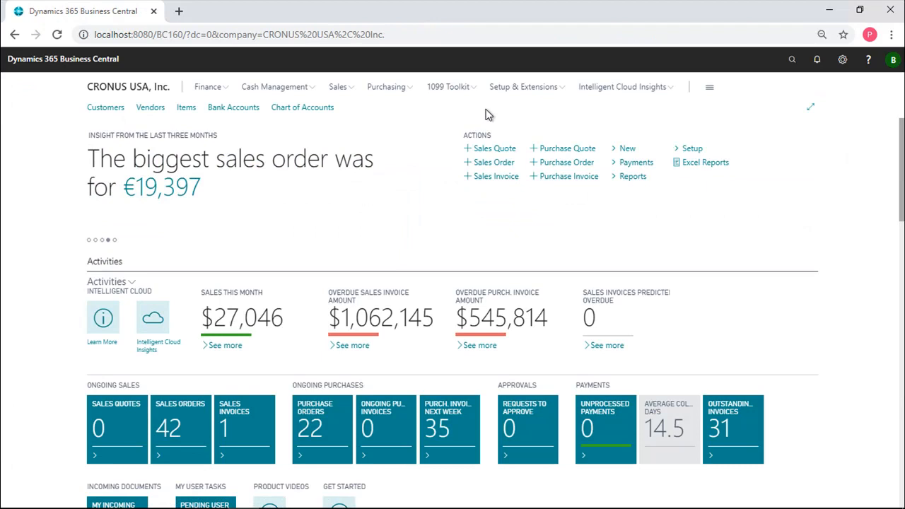
{"action": "mouse_move", "coordinate": [480, 104]}
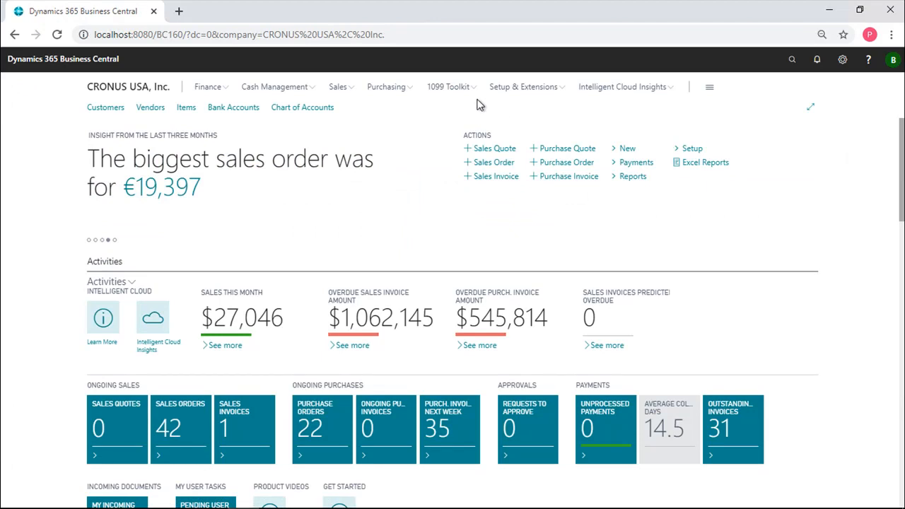
{"action": "mouse_move", "coordinate": [461, 90]}
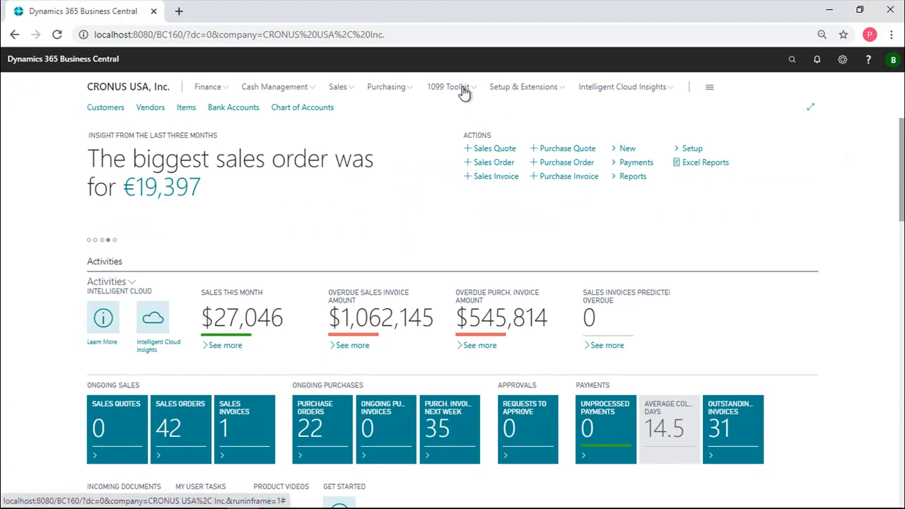
{"action": "left_click", "coordinate": [449, 87]}
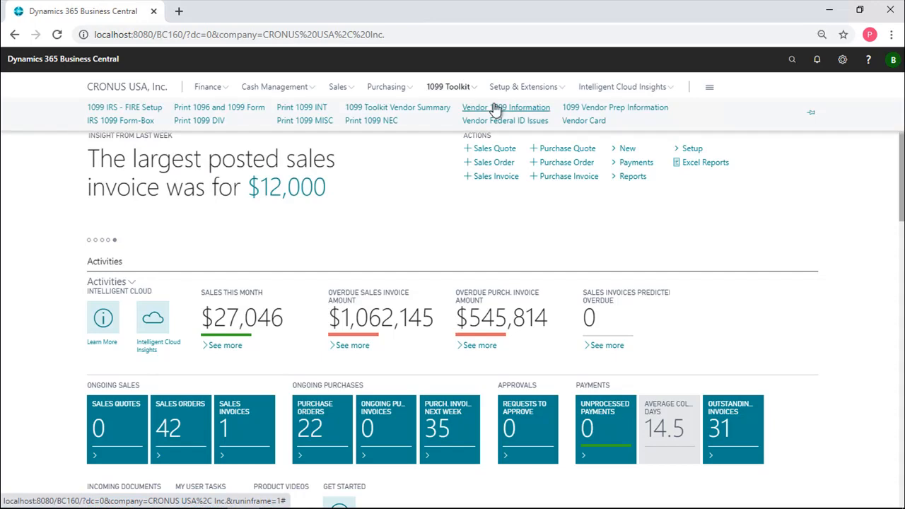
{"action": "mouse_move", "coordinate": [505, 120]}
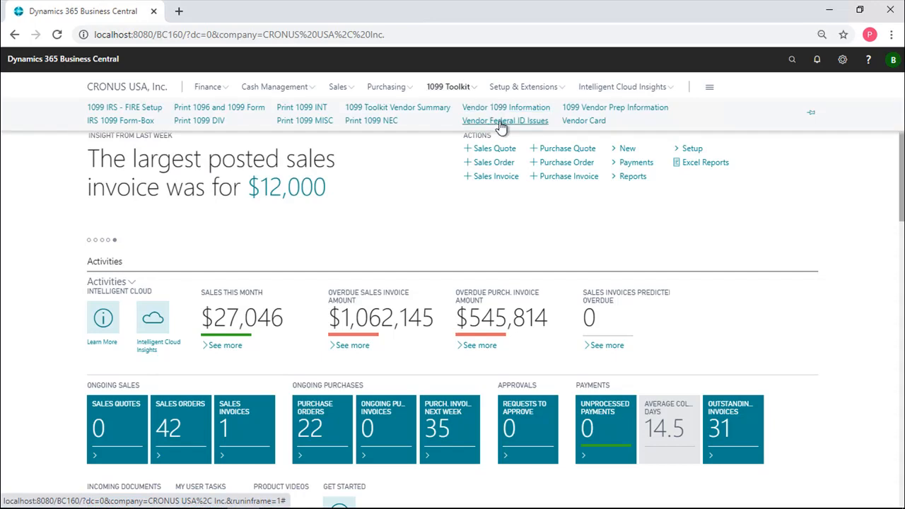
{"action": "left_click", "coordinate": [505, 120]}
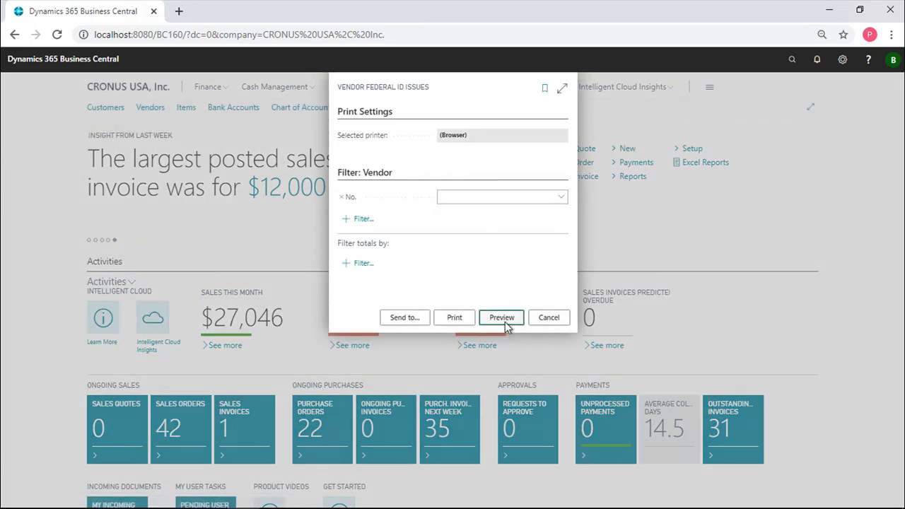
{"action": "left_click", "coordinate": [501, 317]}
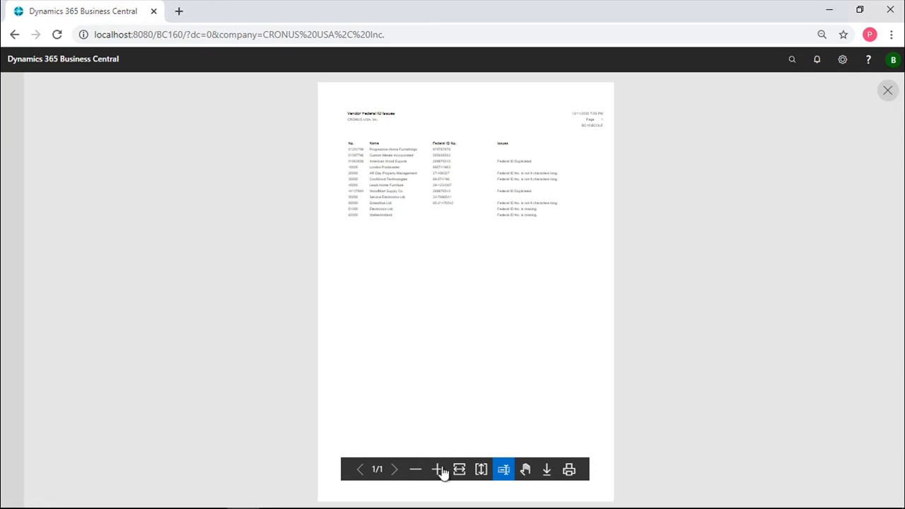
- Zoom in on the Vendor Federal ID Issues preview to read duplicated, wrong-length and missing IDs
{"action": "left_click", "coordinate": [440, 470]}
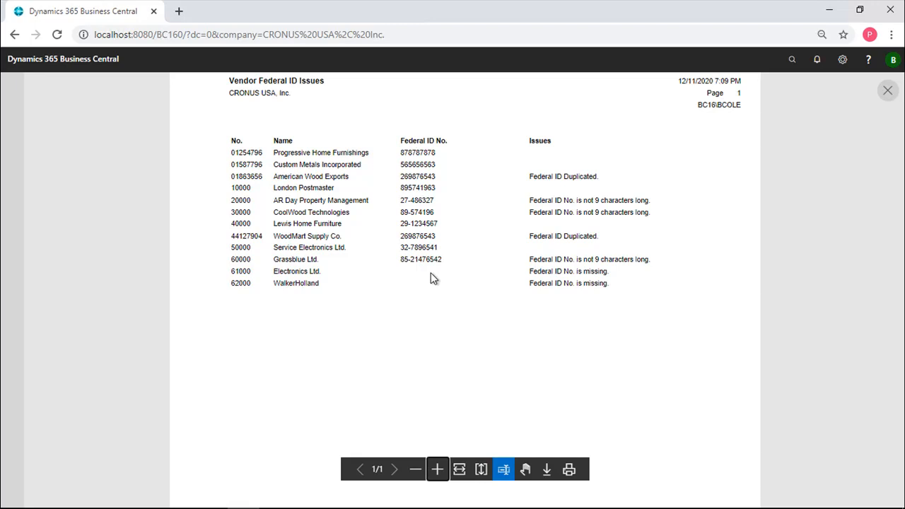
{"action": "mouse_move", "coordinate": [428, 279]}
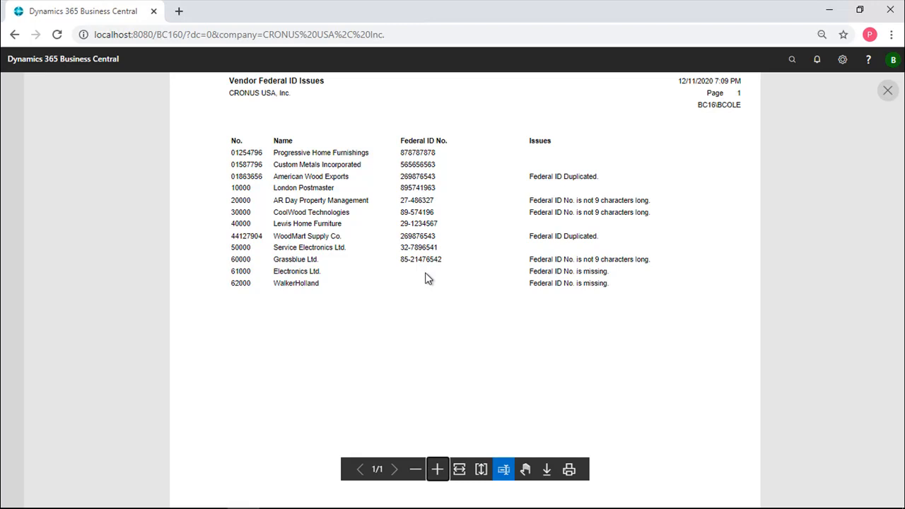
{"action": "mouse_move", "coordinate": [423, 283]}
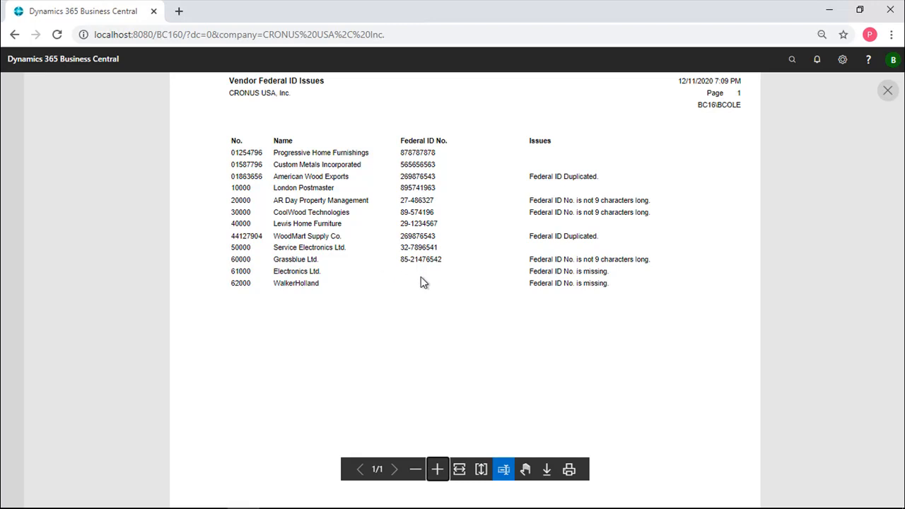
{"action": "mouse_move", "coordinate": [520, 270]}
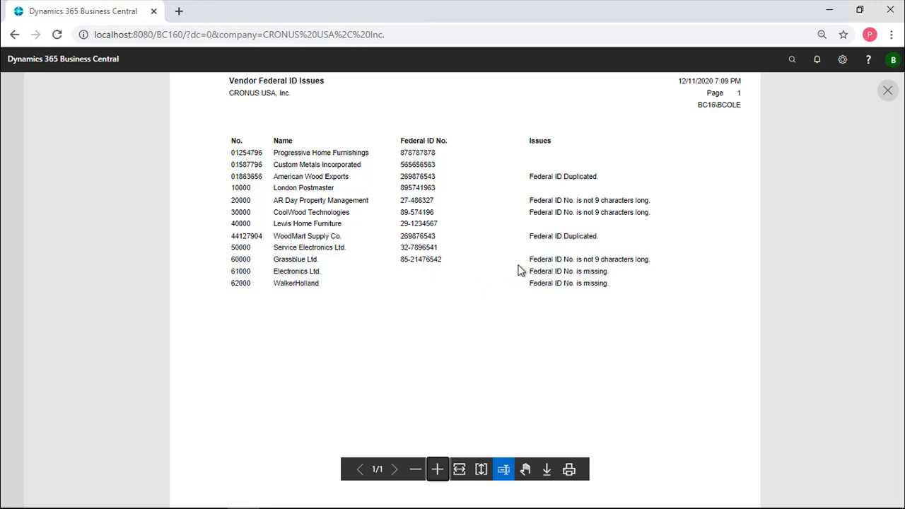
{"action": "mouse_move", "coordinate": [568, 212]}
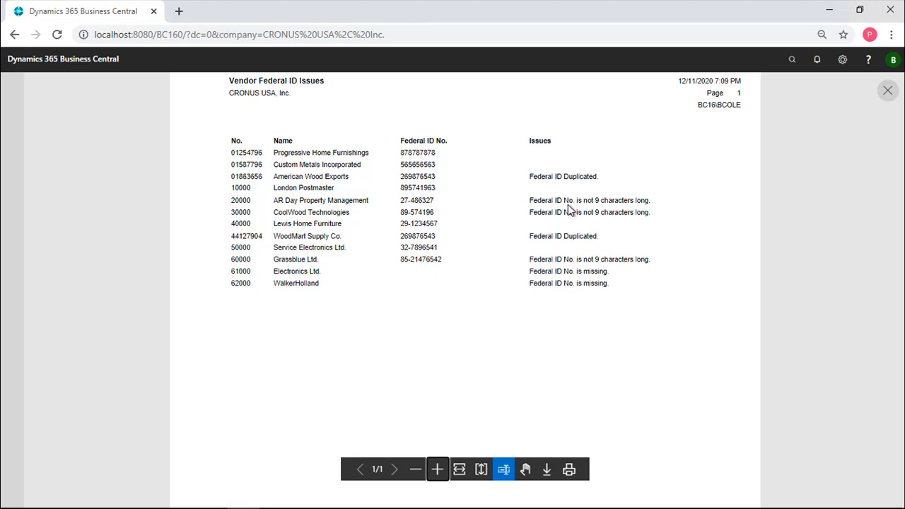
{"action": "mouse_move", "coordinate": [580, 204]}
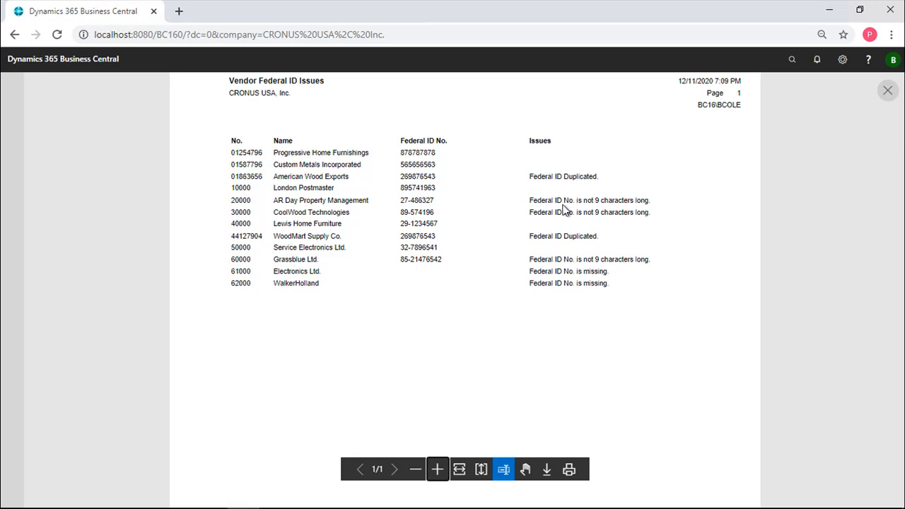
{"action": "mouse_move", "coordinate": [472, 215]}
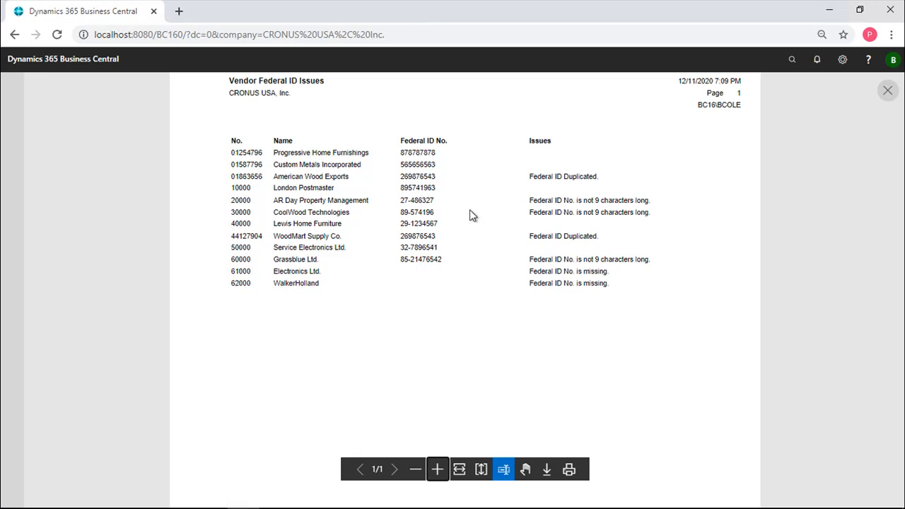
{"action": "mouse_move", "coordinate": [440, 204]}
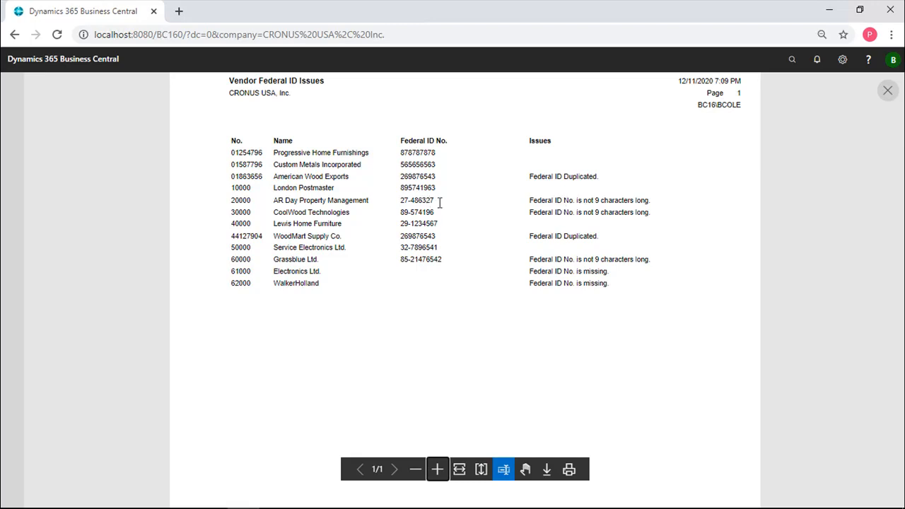
{"action": "mouse_move", "coordinate": [441, 200]}
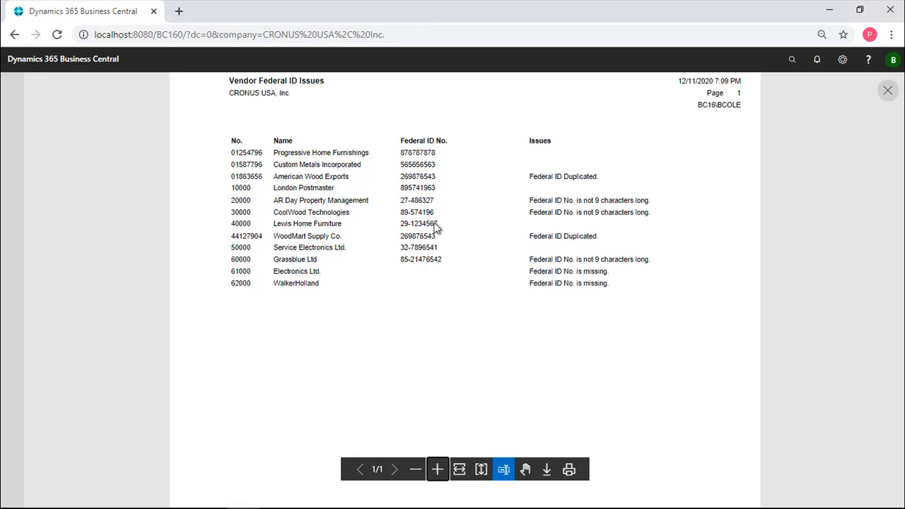
{"action": "mouse_move", "coordinate": [436, 228]}
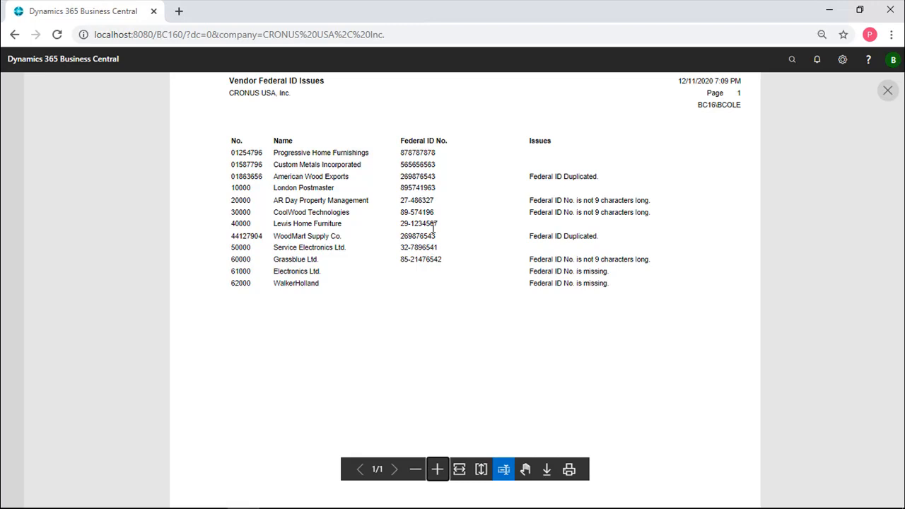
{"action": "mouse_move", "coordinate": [445, 192]}
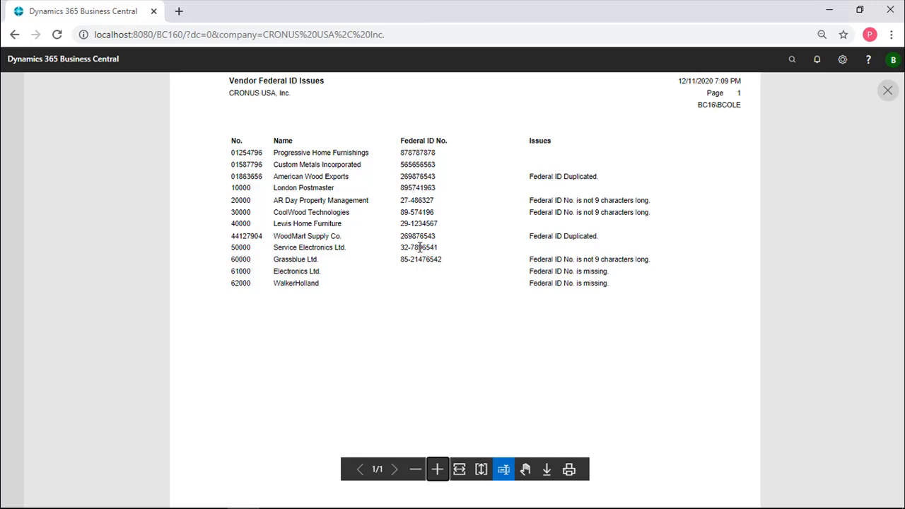
{"action": "mouse_move", "coordinate": [329, 240]}
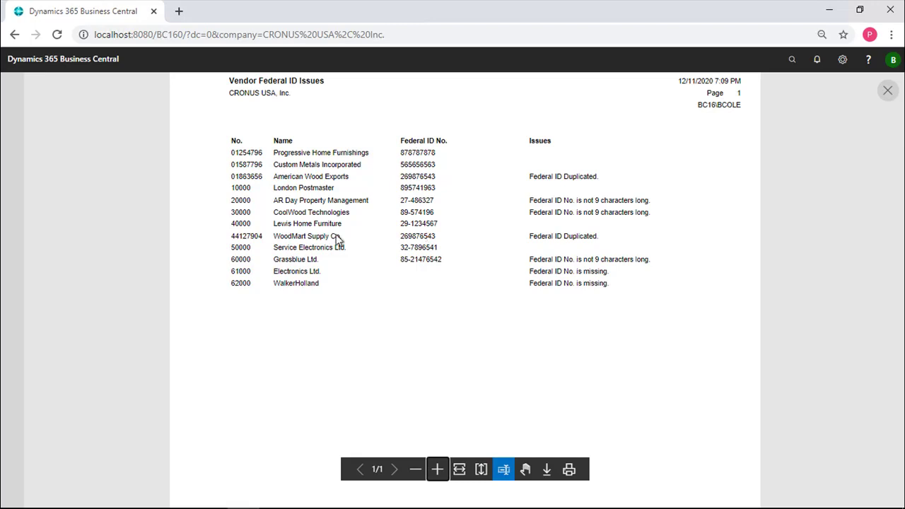
{"action": "mouse_move", "coordinate": [481, 249]}
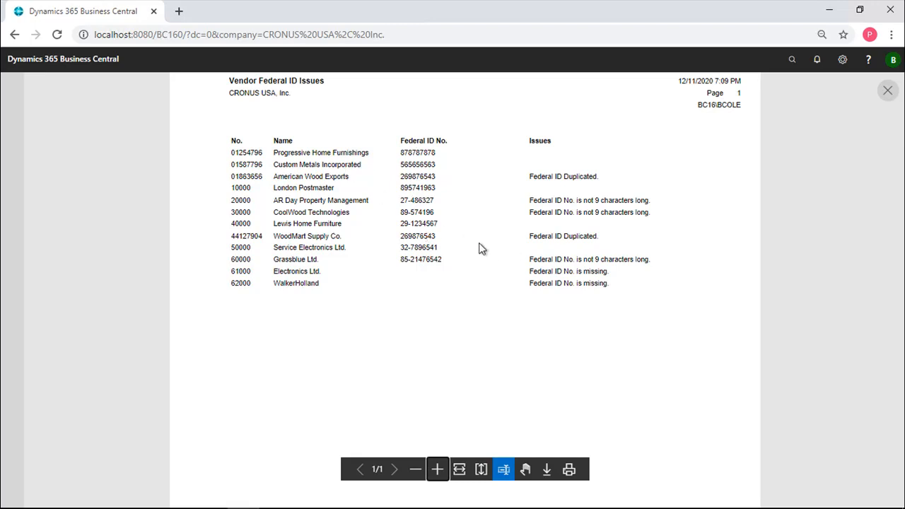
{"action": "mouse_move", "coordinate": [446, 232]}
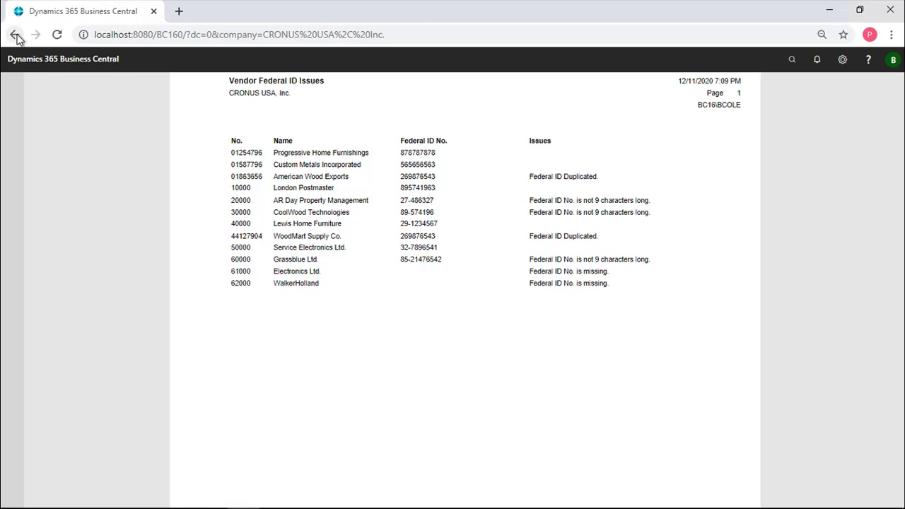
{"action": "left_click", "coordinate": [26, 34]}
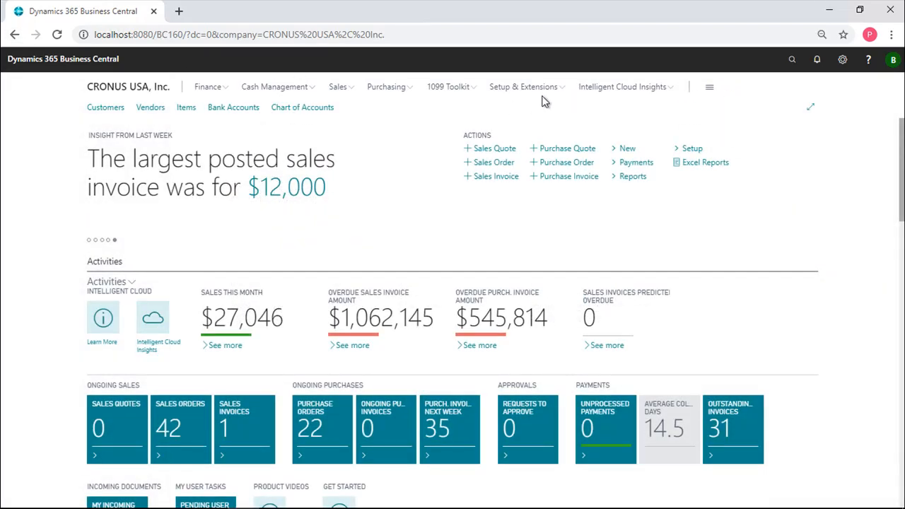
{"action": "left_click", "coordinate": [448, 86]}
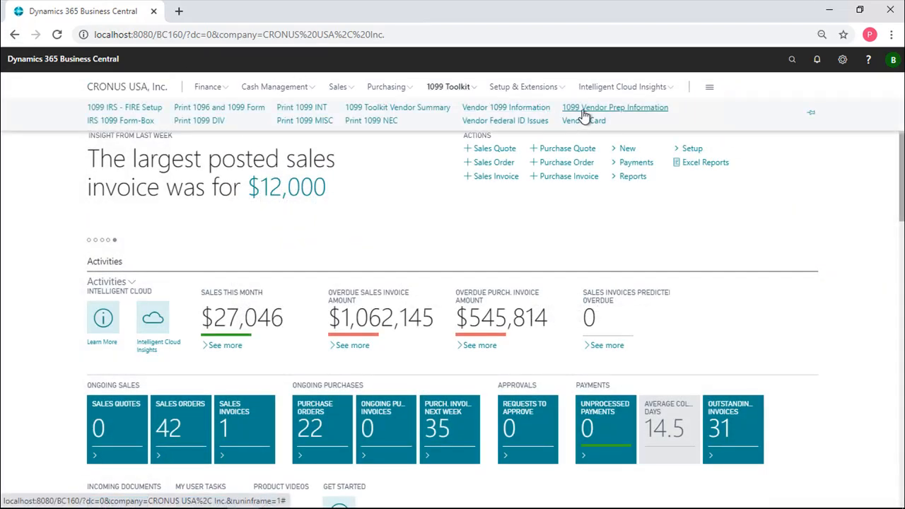
{"action": "mouse_move", "coordinate": [591, 116]}
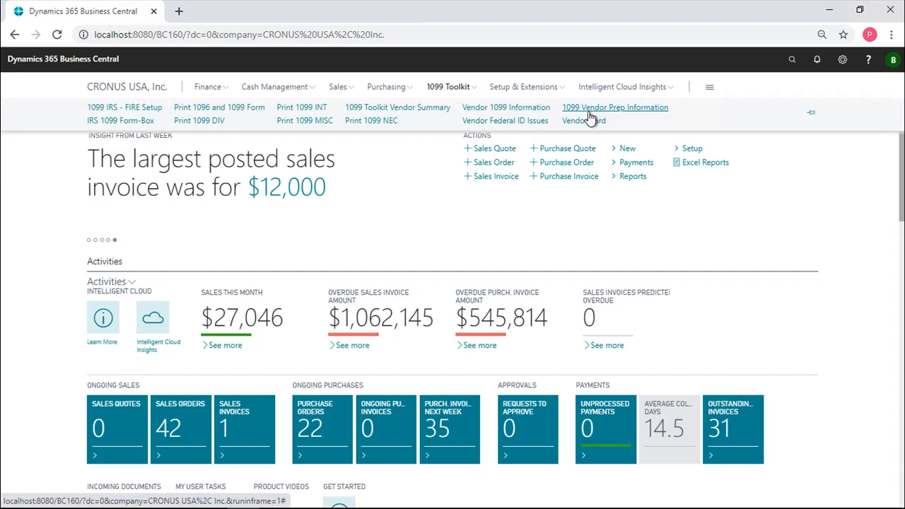
{"action": "left_click", "coordinate": [615, 107]}
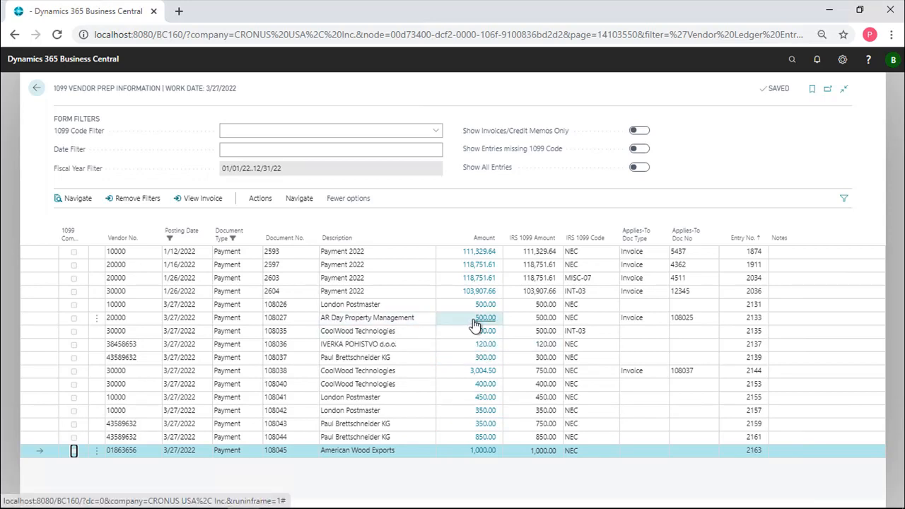
{"action": "mouse_move", "coordinate": [504, 323]}
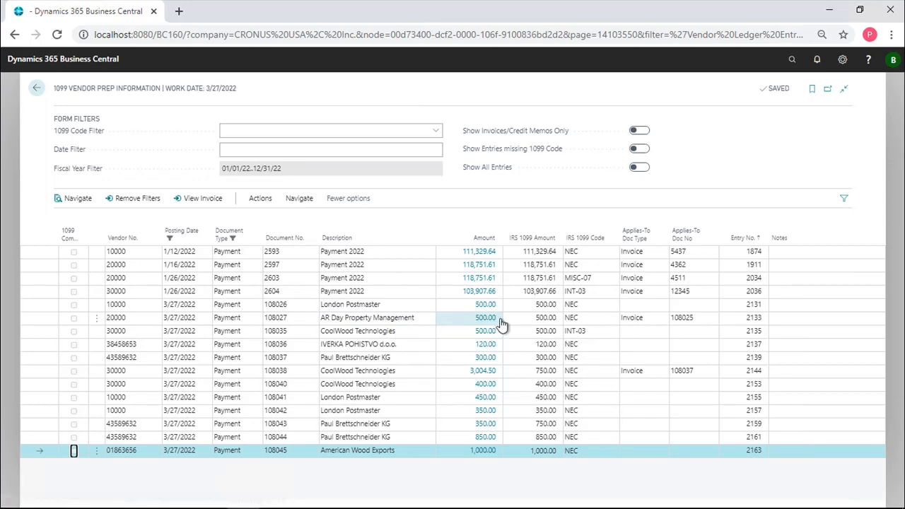
{"action": "mouse_move", "coordinate": [501, 321]}
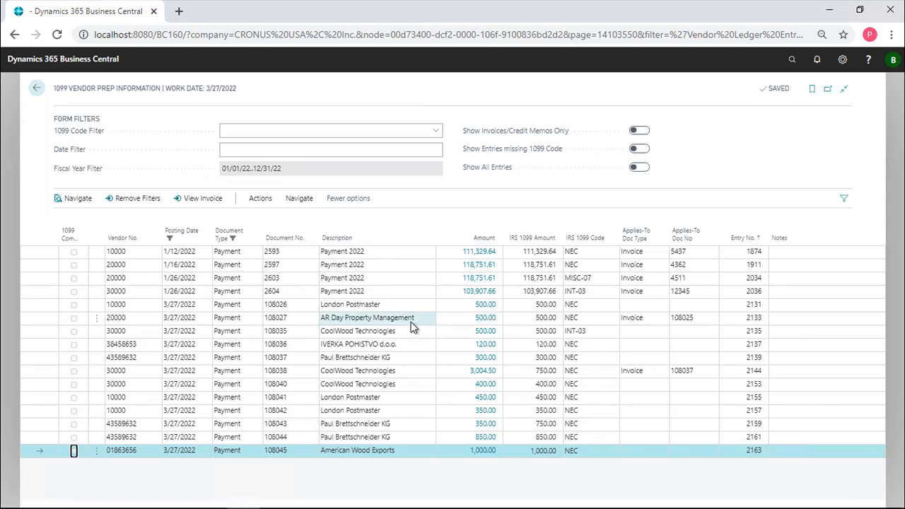
{"action": "mouse_move", "coordinate": [529, 331]}
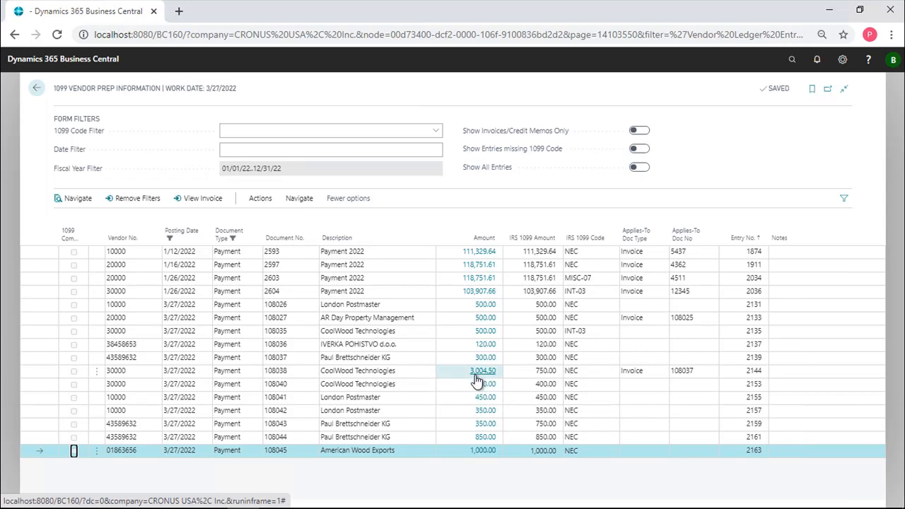
{"action": "mouse_move", "coordinate": [481, 379]}
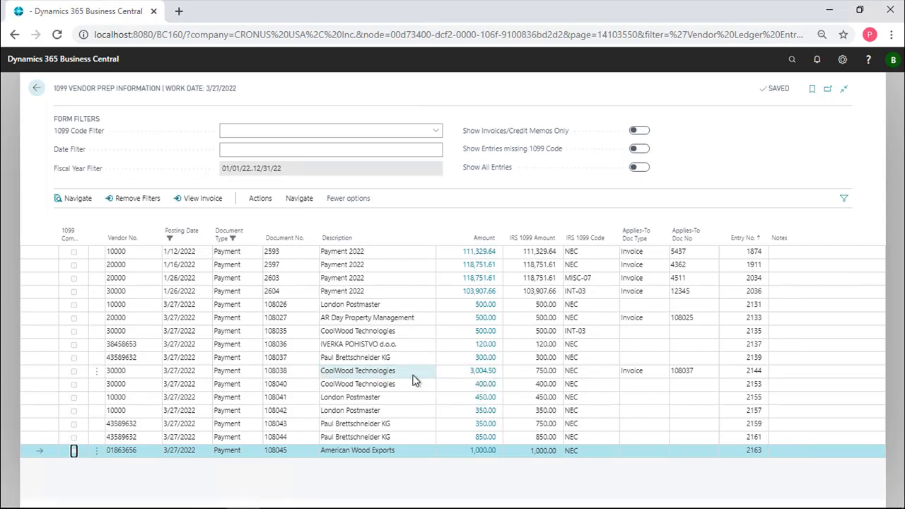
{"action": "mouse_move", "coordinate": [478, 373]}
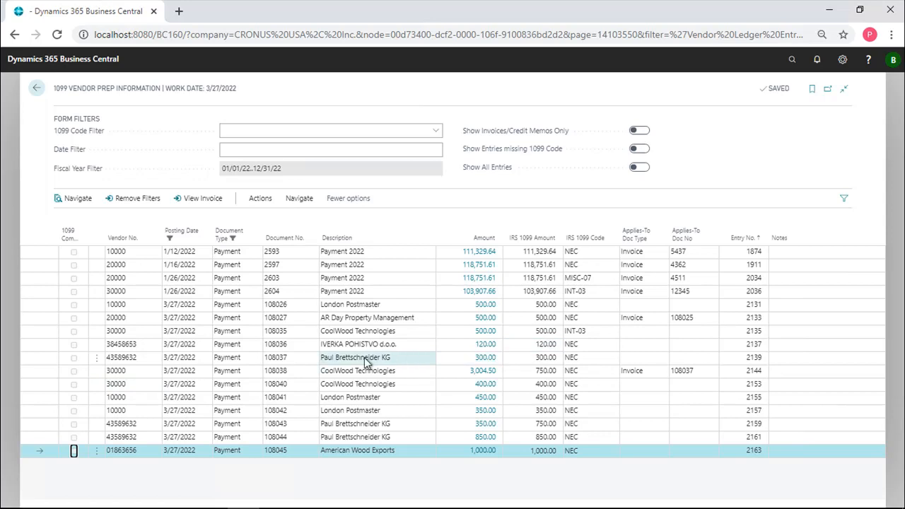
{"action": "left_click", "coordinate": [130, 358]}
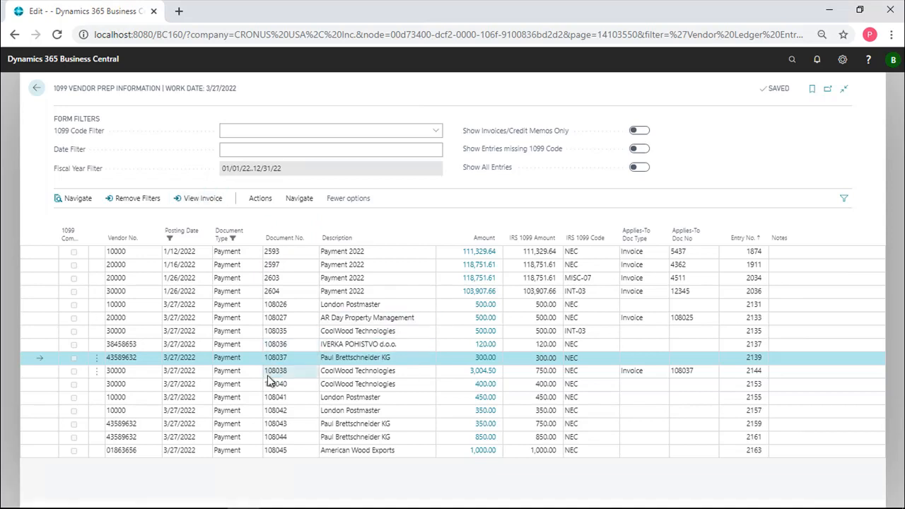
- View CoolWood Technologies' posted purchase invoice 108037 with its 750.00 Consultant Services line
{"action": "left_click", "coordinate": [73, 371]}
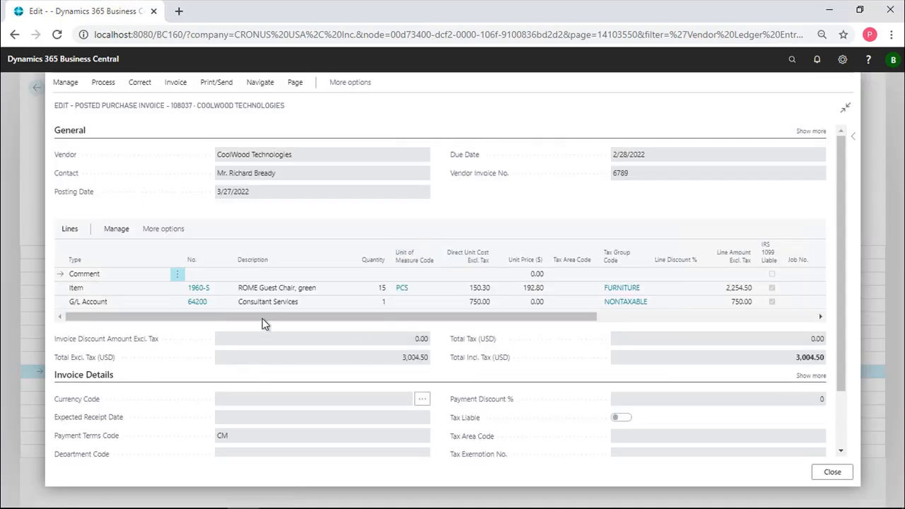
{"action": "mouse_move", "coordinate": [269, 288]}
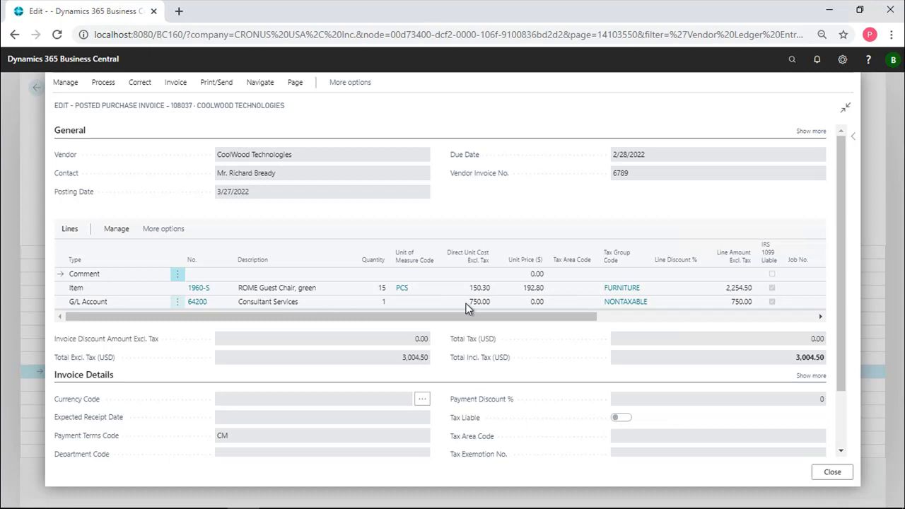
{"action": "mouse_move", "coordinate": [461, 307]}
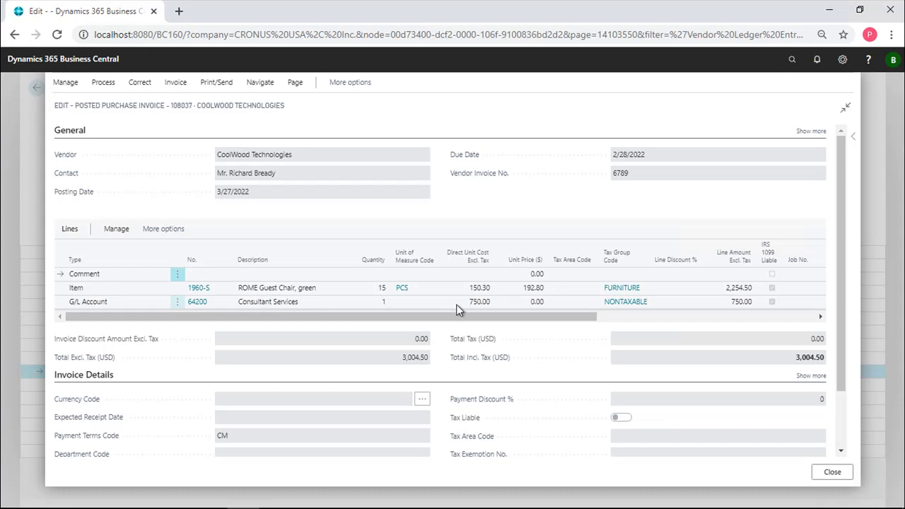
{"action": "mouse_move", "coordinate": [459, 307]}
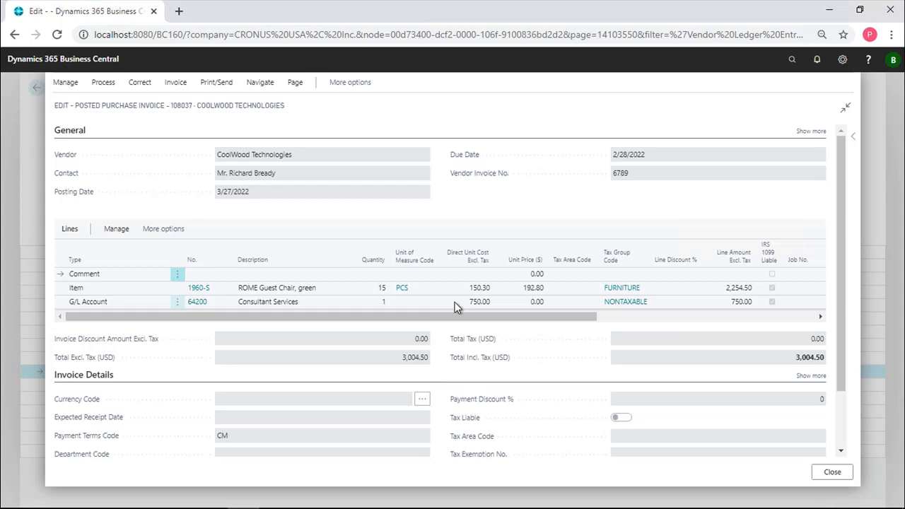
{"action": "mouse_move", "coordinate": [464, 306]}
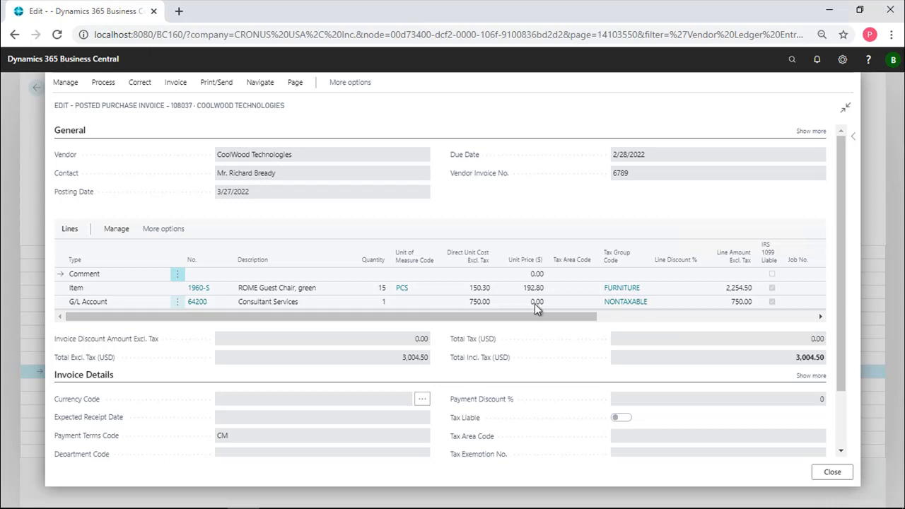
{"action": "mouse_move", "coordinate": [512, 305]}
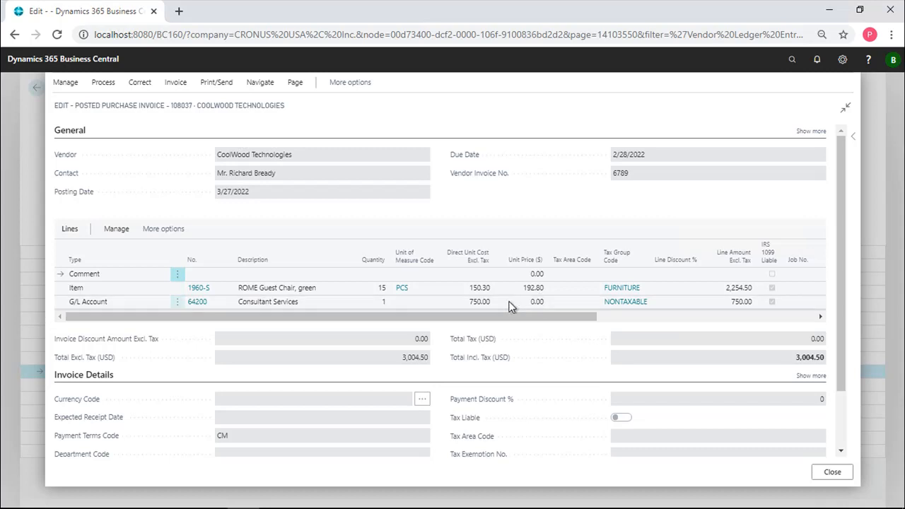
{"action": "mouse_move", "coordinate": [481, 304]}
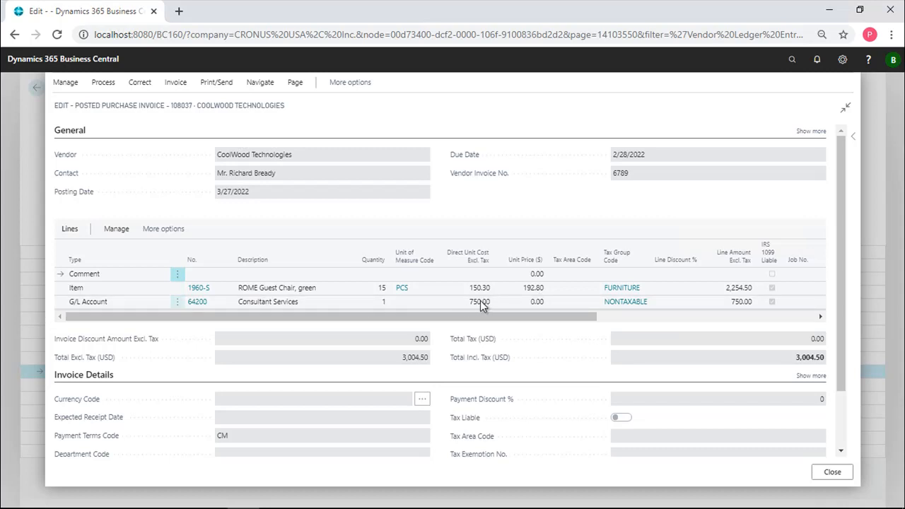
{"action": "mouse_move", "coordinate": [483, 304]}
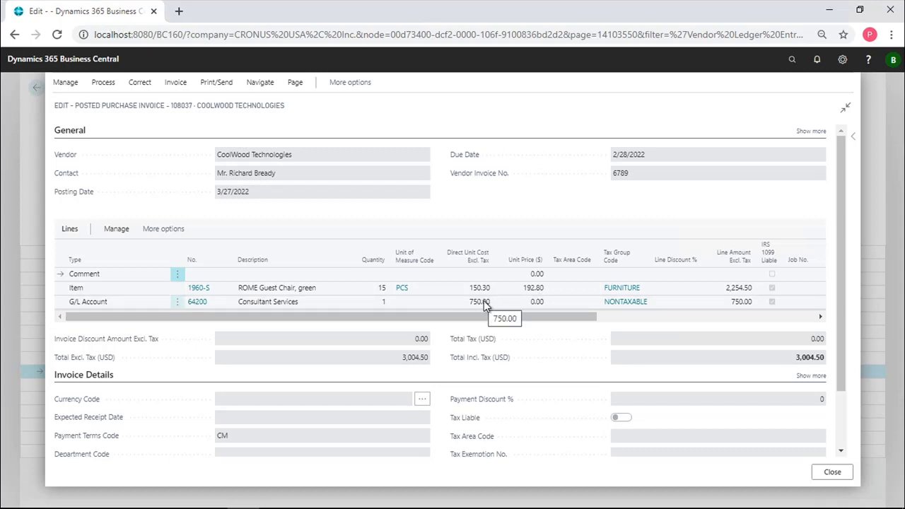
{"action": "mouse_move", "coordinate": [436, 310]}
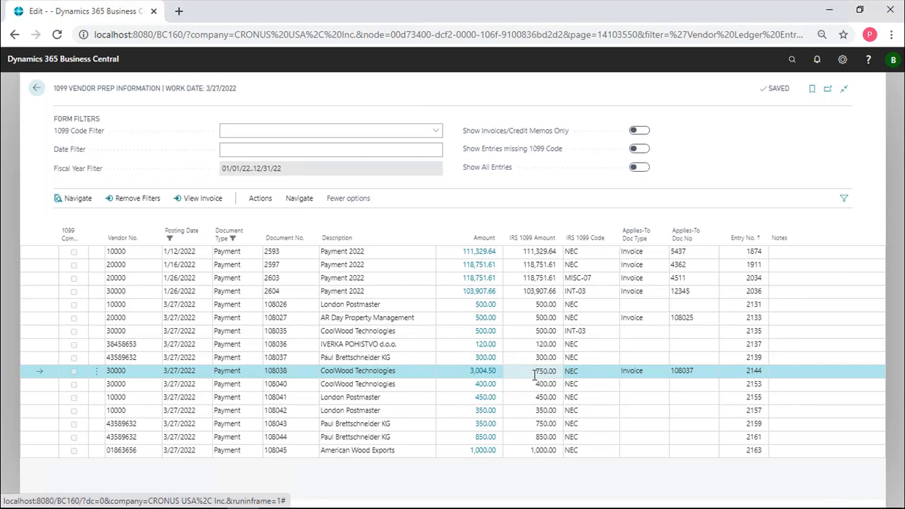
{"action": "mouse_move", "coordinate": [515, 374]}
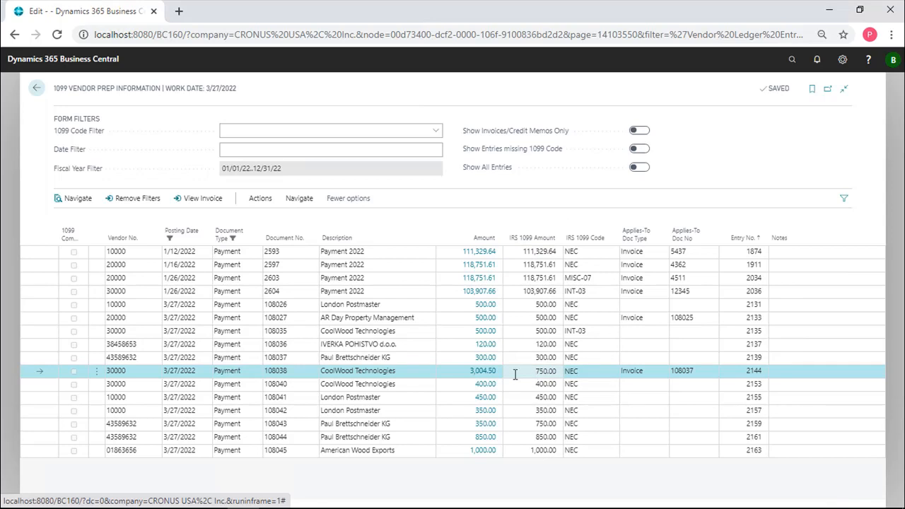
{"action": "mouse_move", "coordinate": [470, 378]}
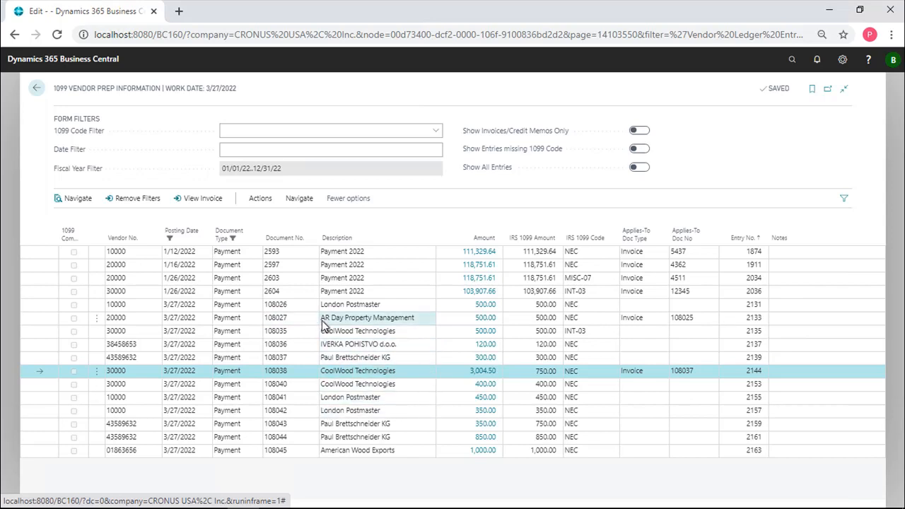
- View AR Day Property Management's posted invoice 108025, then return to the home page
{"action": "left_click", "coordinate": [368, 316]}
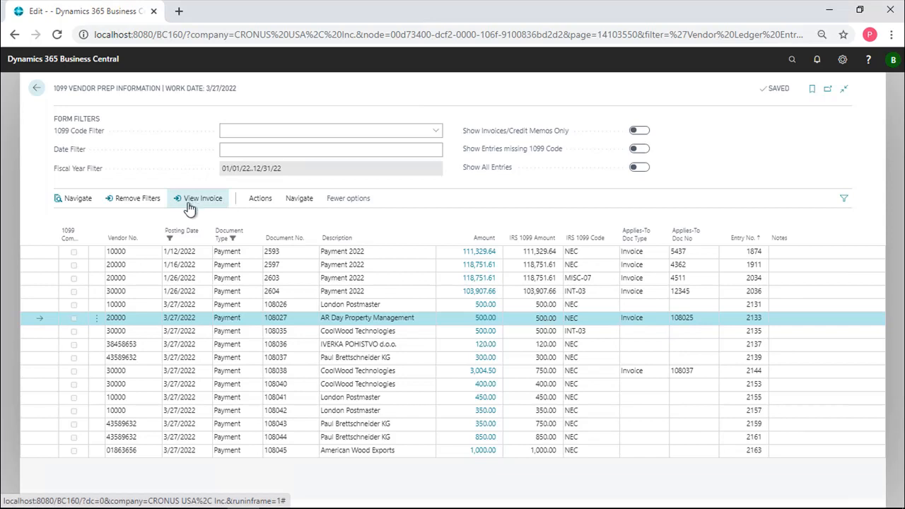
{"action": "left_click", "coordinate": [204, 198]}
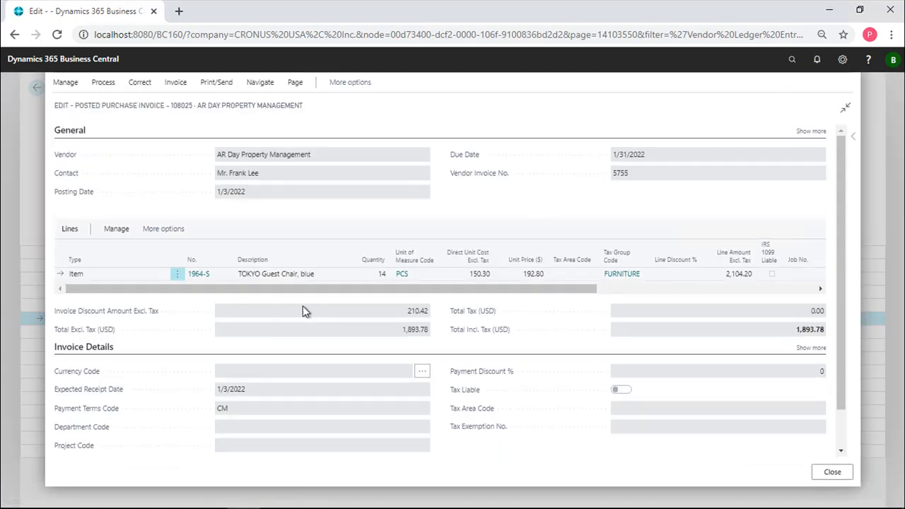
{"action": "mouse_move", "coordinate": [385, 300]}
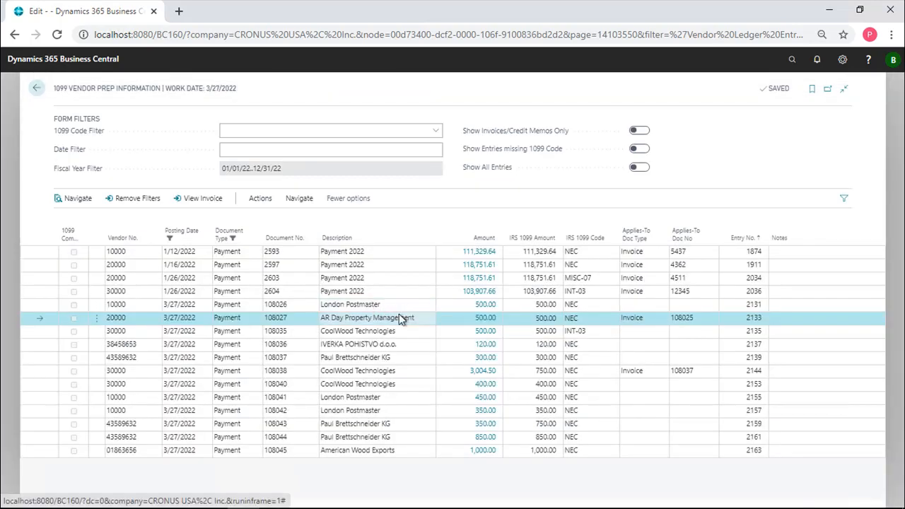
{"action": "left_click", "coordinate": [34, 88]}
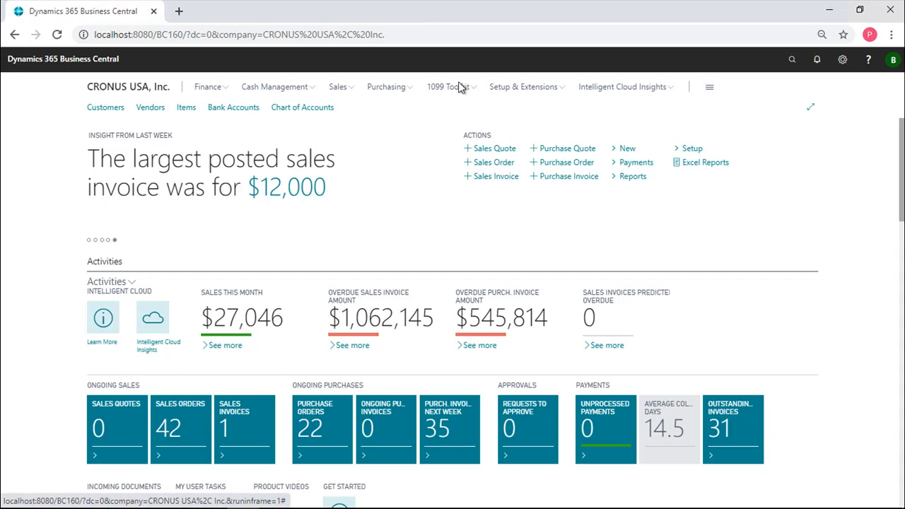
- Preview the Vendor 1099 Information report and zoom in to read vendors' Federal IDs, codes and amounts
{"action": "left_click", "coordinate": [447, 86]}
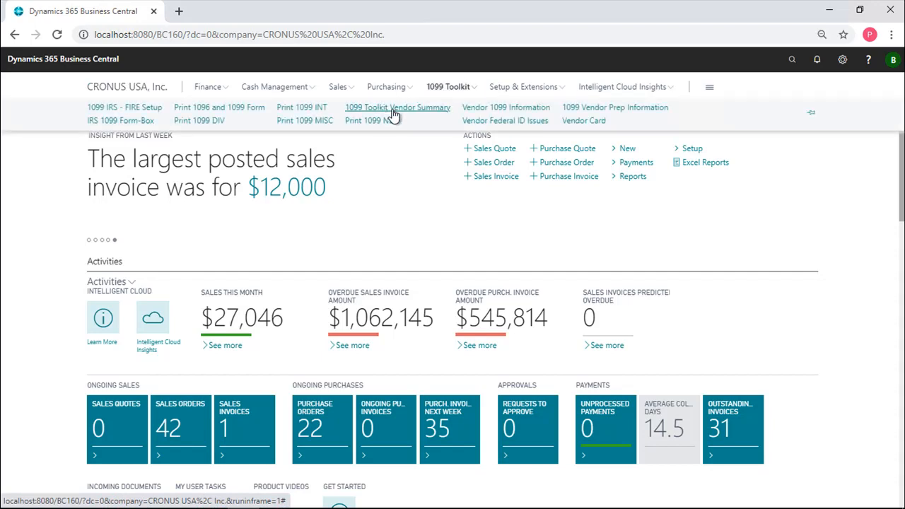
{"action": "mouse_move", "coordinate": [454, 123]}
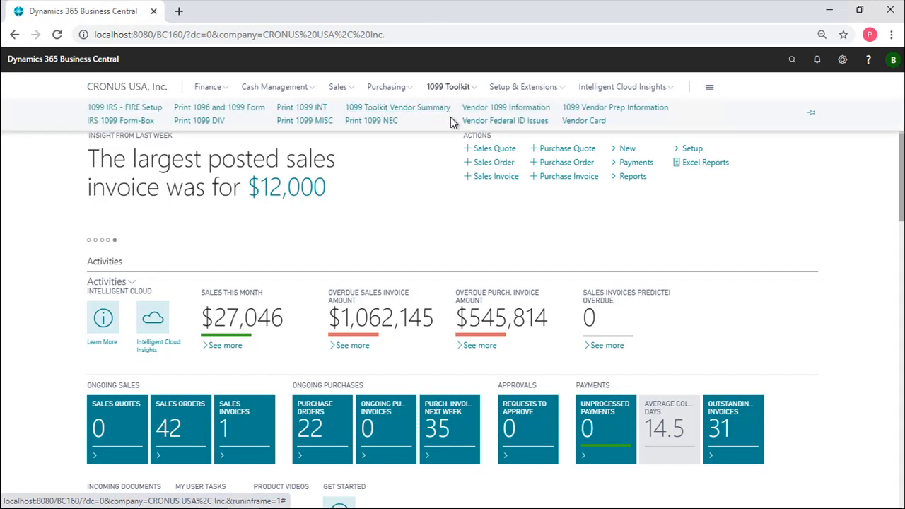
{"action": "mouse_move", "coordinate": [484, 112]}
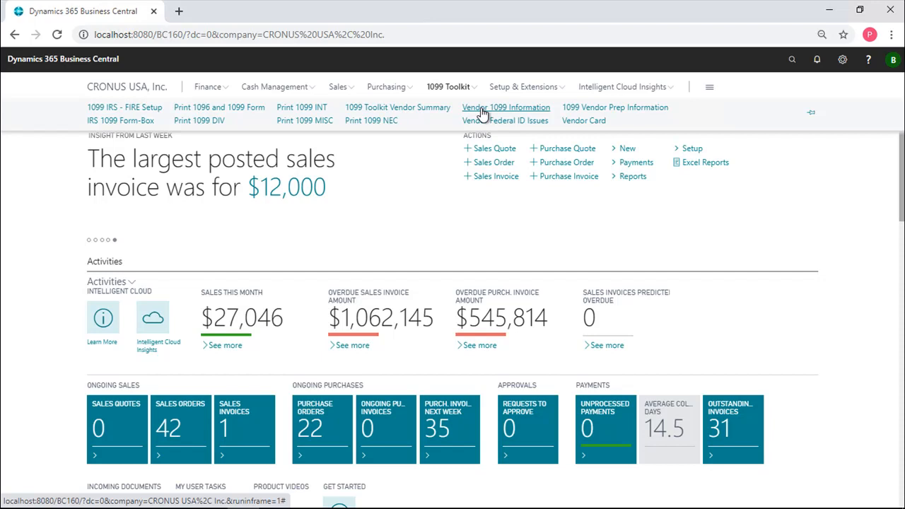
{"action": "left_click", "coordinate": [507, 107]}
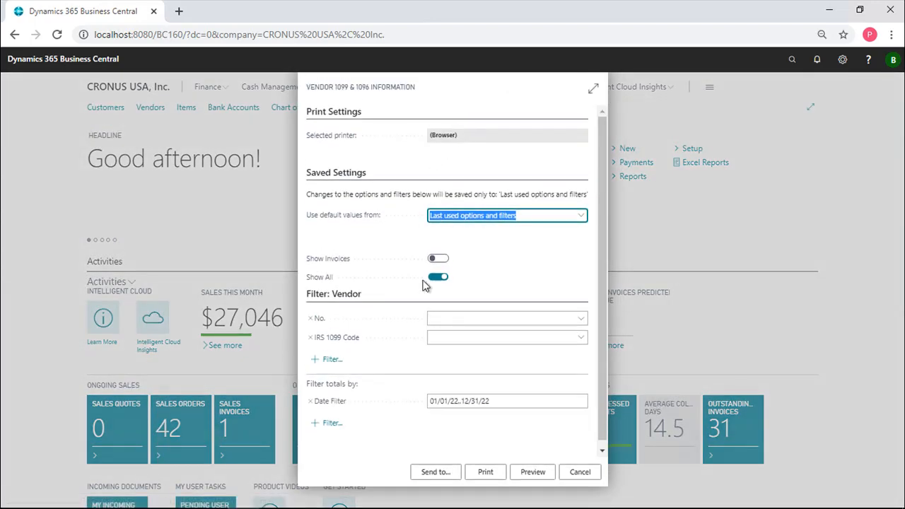
{"action": "left_click", "coordinate": [531, 473]}
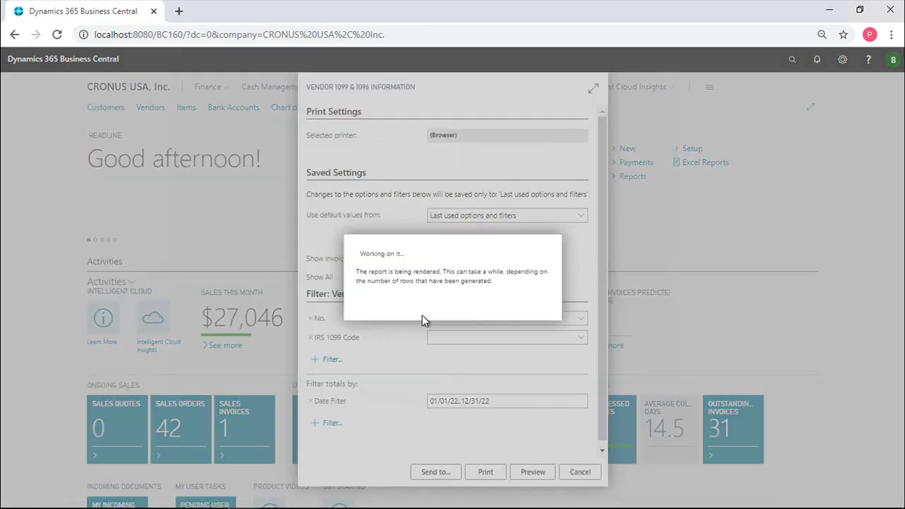
{"action": "left_click", "coordinate": [532, 472]}
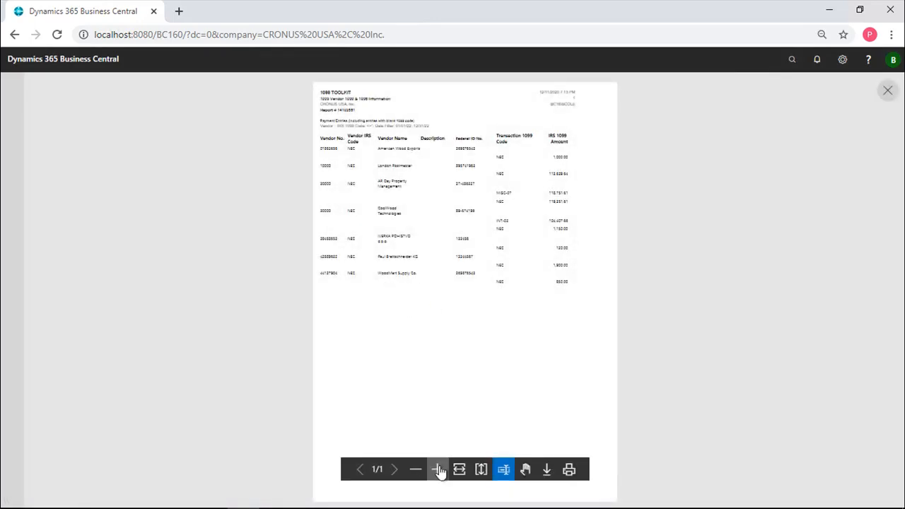
{"action": "left_click", "coordinate": [439, 469]}
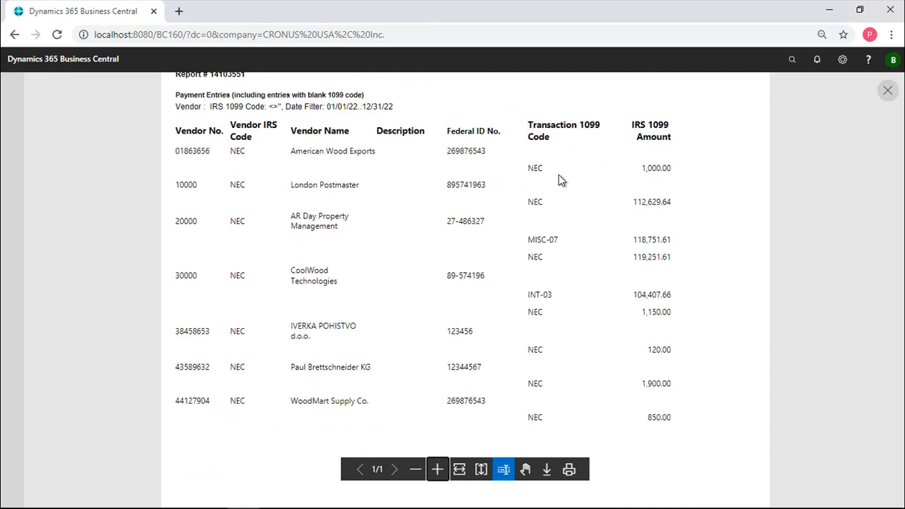
{"action": "mouse_move", "coordinate": [529, 183]}
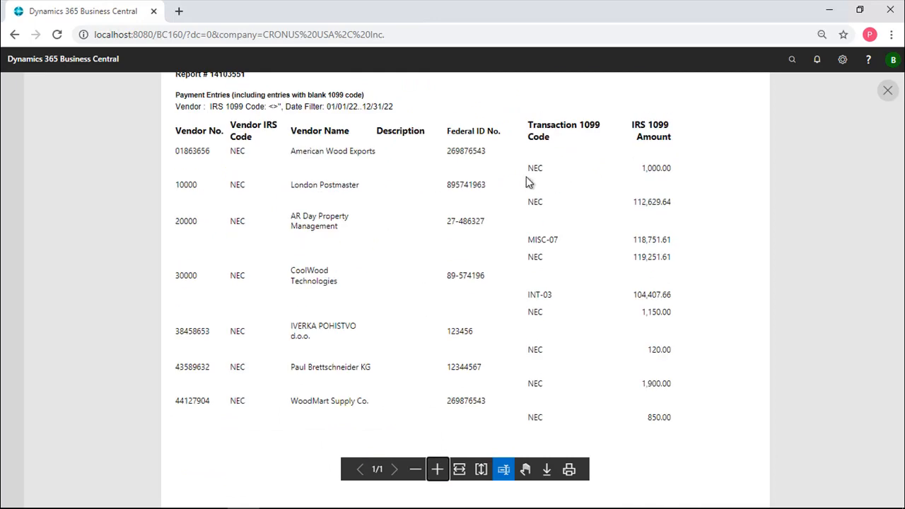
{"action": "mouse_move", "coordinate": [523, 331]}
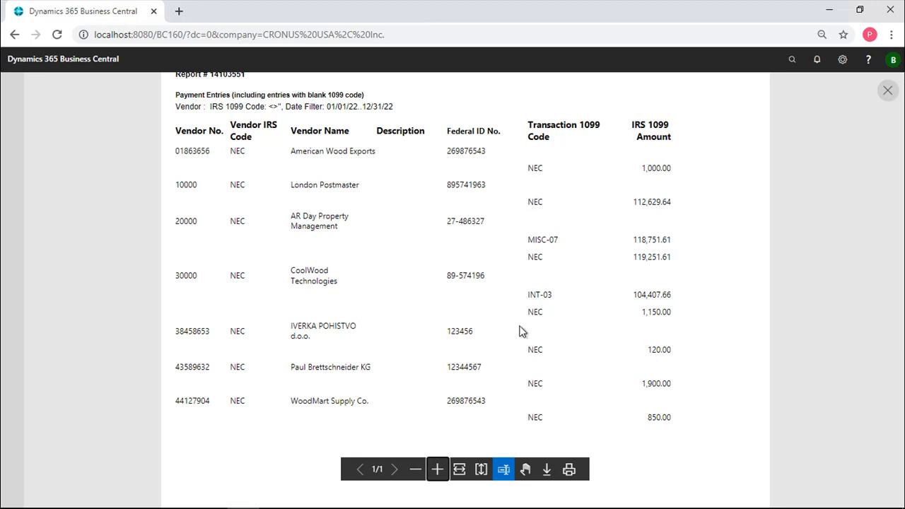
{"action": "mouse_move", "coordinate": [614, 360]}
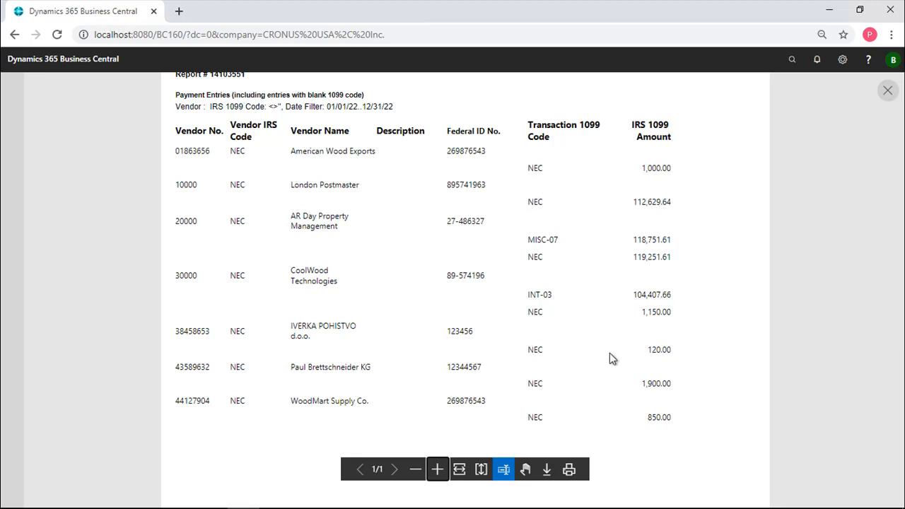
{"action": "mouse_move", "coordinate": [603, 345]}
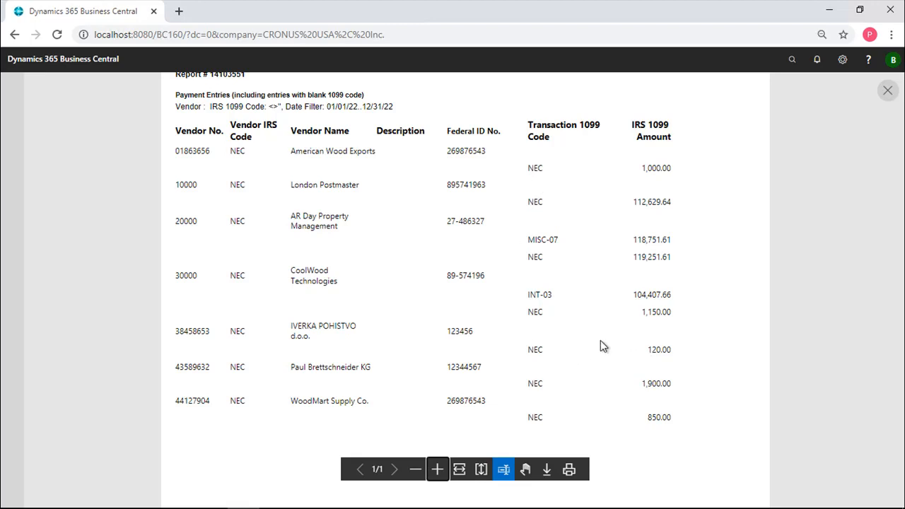
{"action": "mouse_move", "coordinate": [631, 169]}
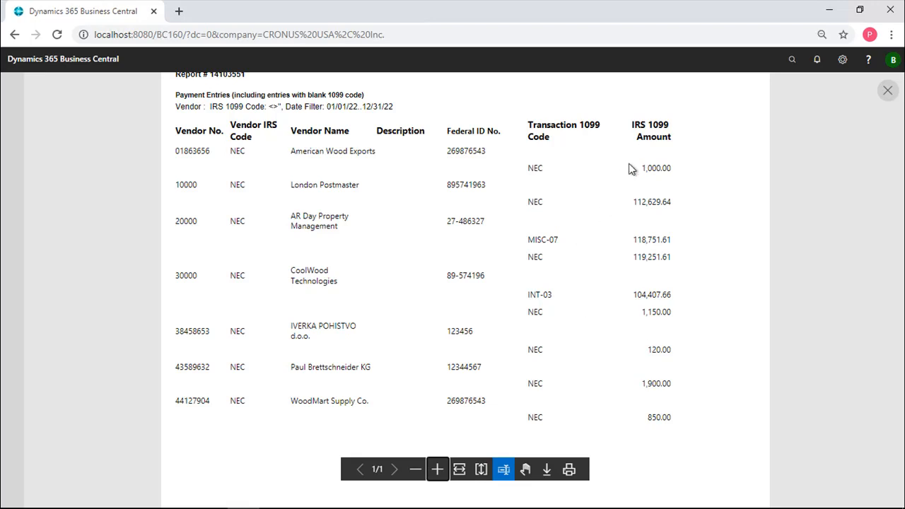
{"action": "mouse_move", "coordinate": [291, 275]}
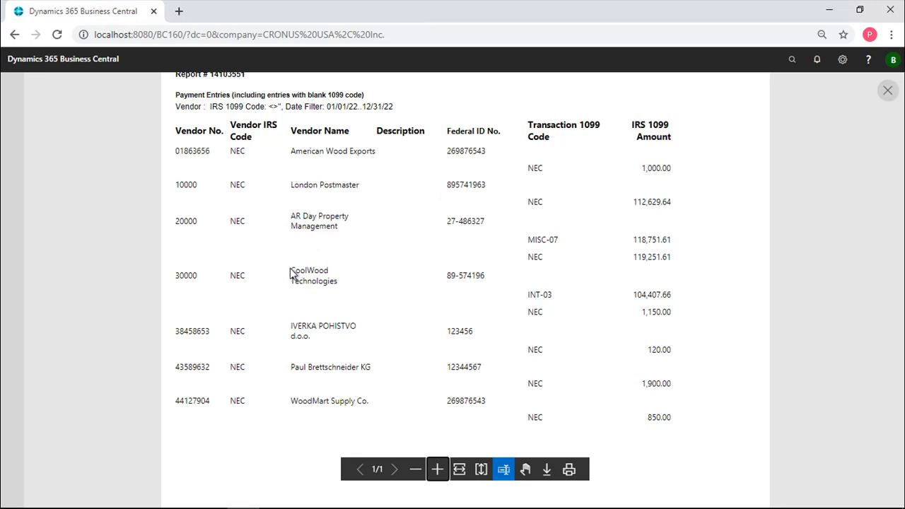
{"action": "mouse_move", "coordinate": [458, 166]}
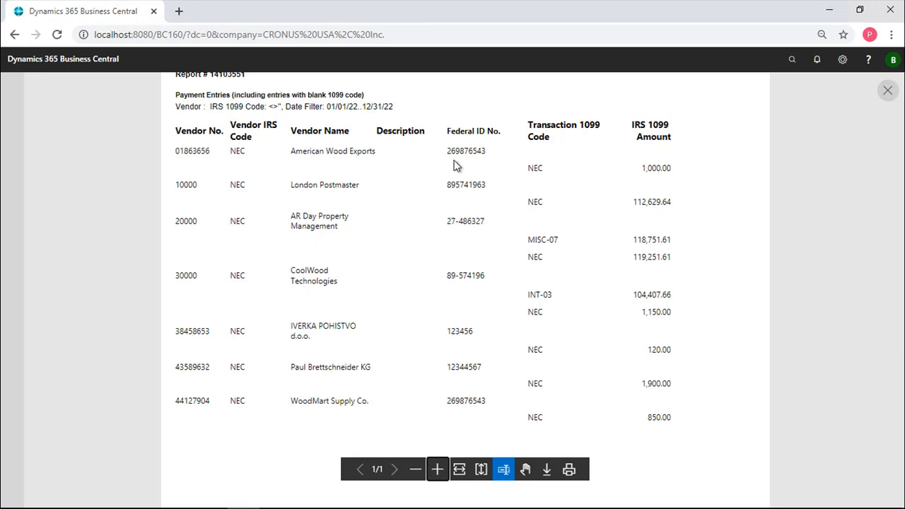
{"action": "mouse_move", "coordinate": [424, 201]}
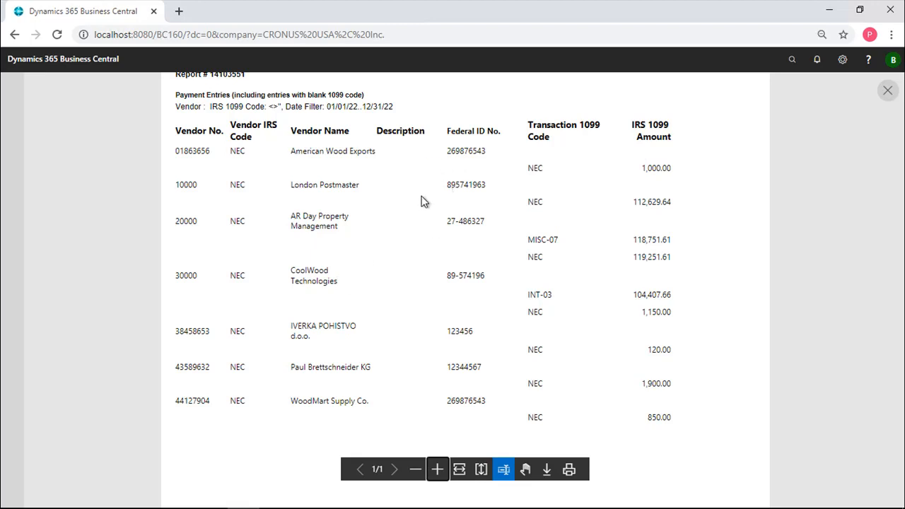
{"action": "mouse_move", "coordinate": [419, 235]}
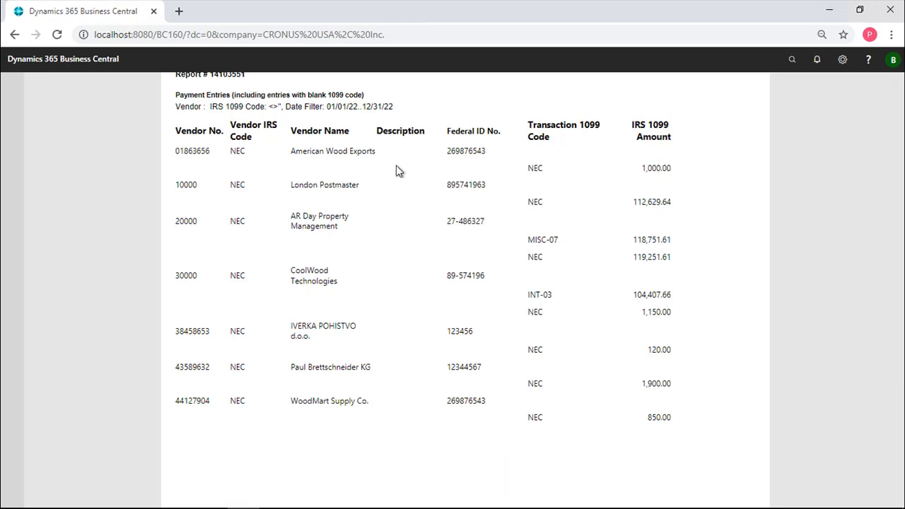
{"action": "mouse_move", "coordinate": [21, 66]}
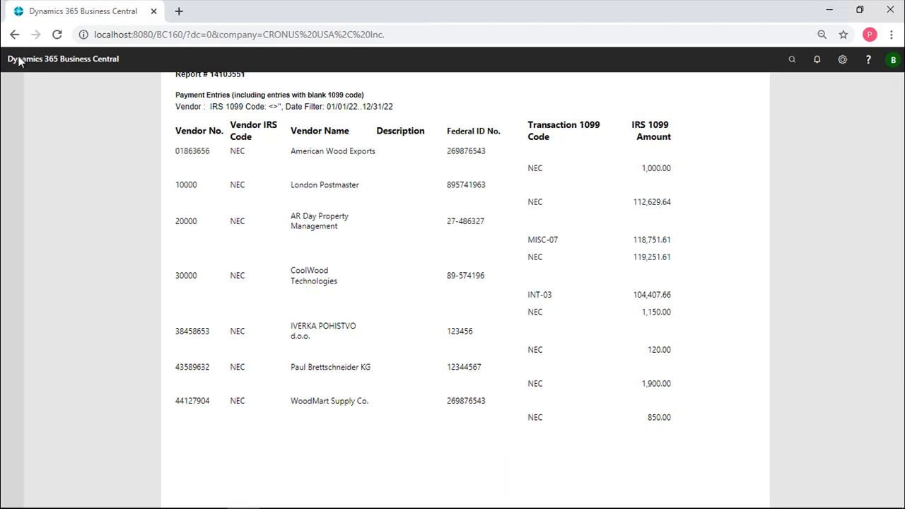
- From home, preview the 1099 Toolkit Vendor Summary for all vendors dated 01/01/22..12/31/22
{"action": "left_click", "coordinate": [29, 35]}
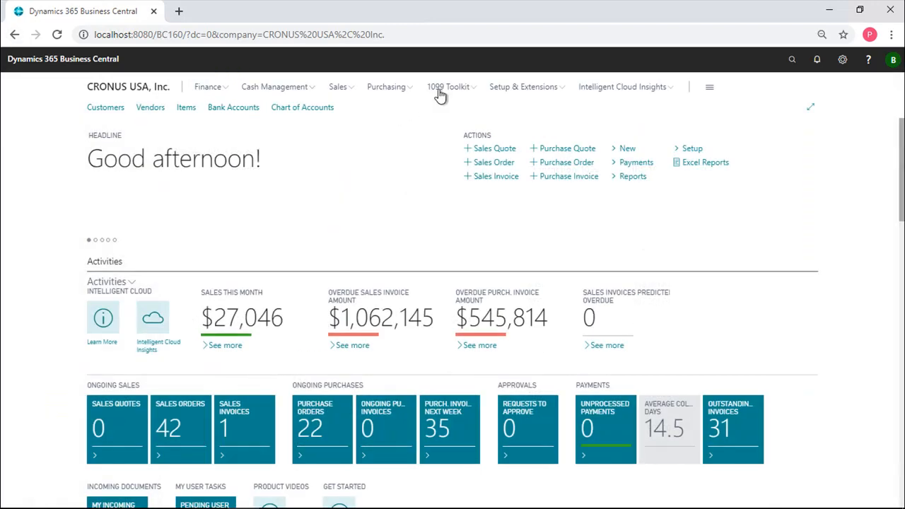
{"action": "left_click", "coordinate": [448, 87]}
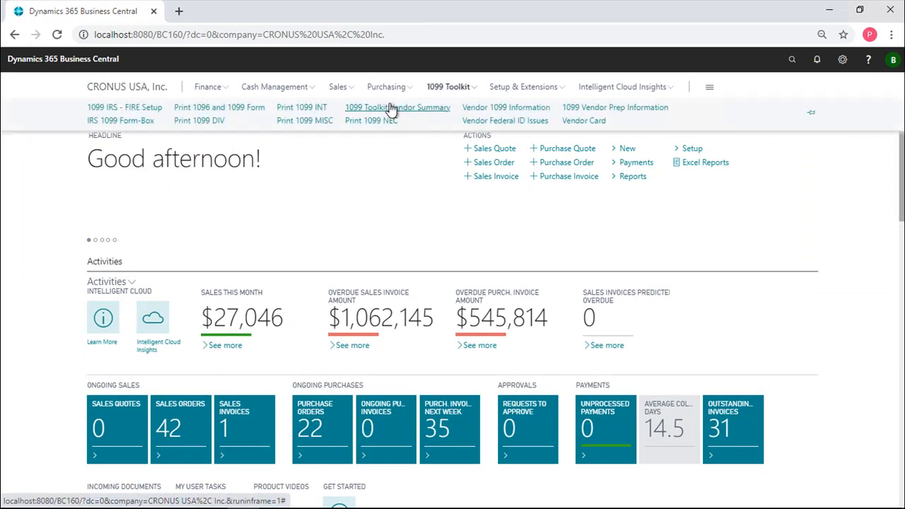
{"action": "left_click", "coordinate": [396, 108]}
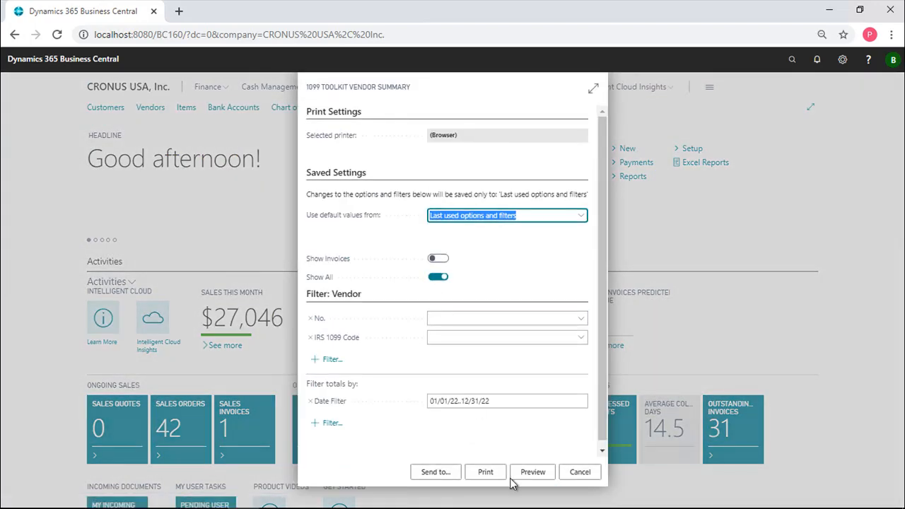
{"action": "left_click", "coordinate": [532, 472]}
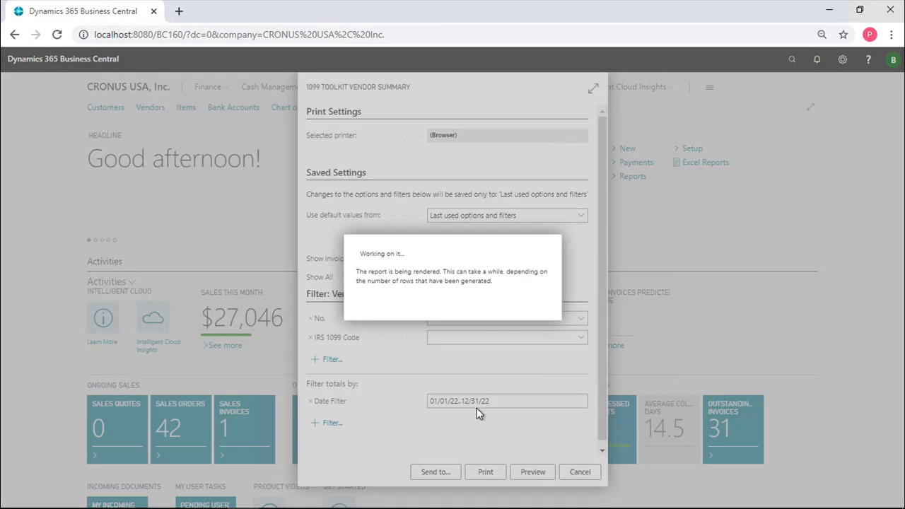
{"action": "left_click", "coordinate": [531, 473]}
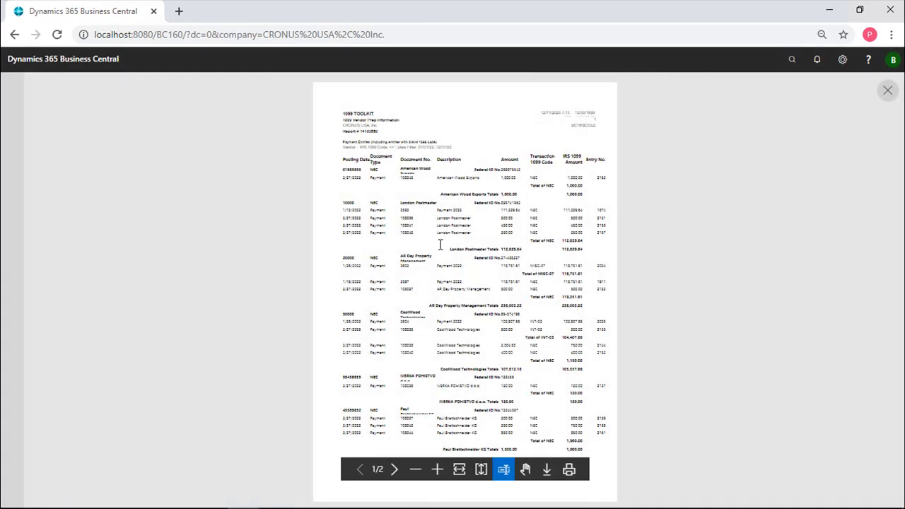
- Zoom in twice and scroll down to CoolWood Technologies' payment entries and totals by 1099 code
{"action": "left_click", "coordinate": [439, 470]}
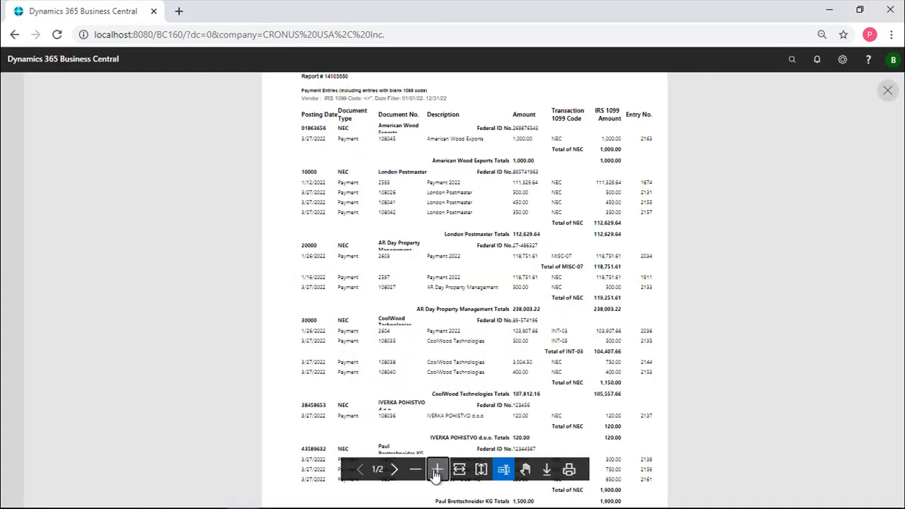
{"action": "left_click", "coordinate": [437, 470]}
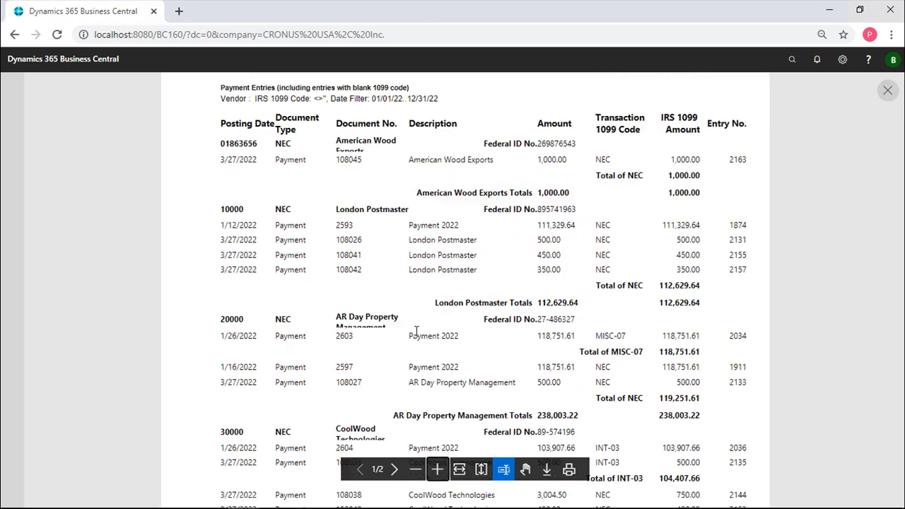
{"action": "mouse_move", "coordinate": [553, 280]}
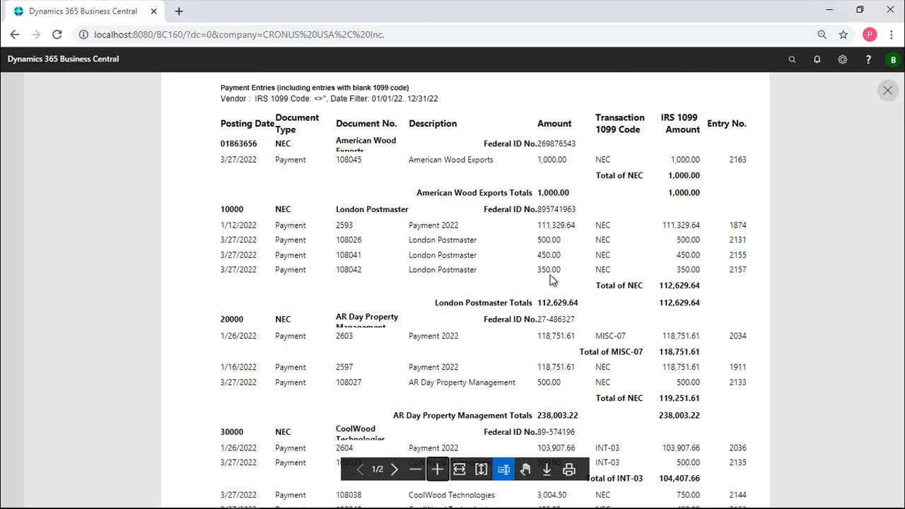
{"action": "mouse_move", "coordinate": [457, 280]}
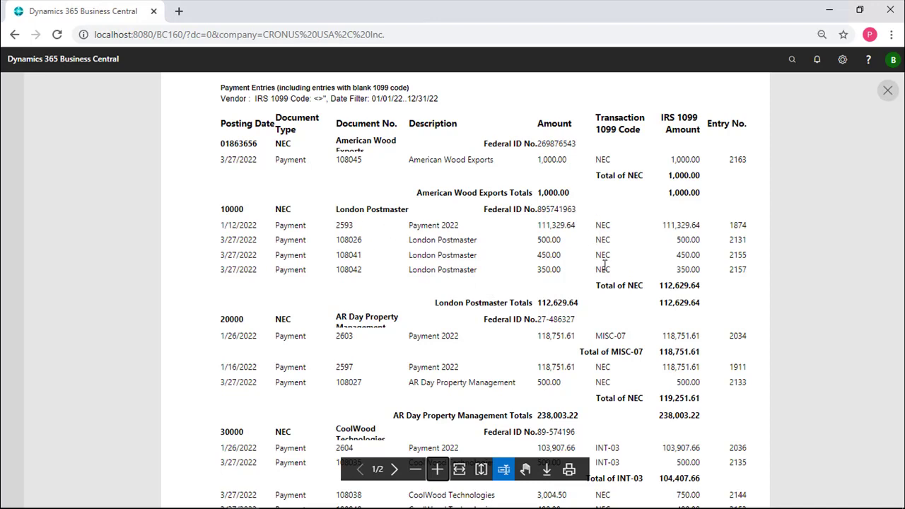
{"action": "mouse_move", "coordinate": [679, 237]}
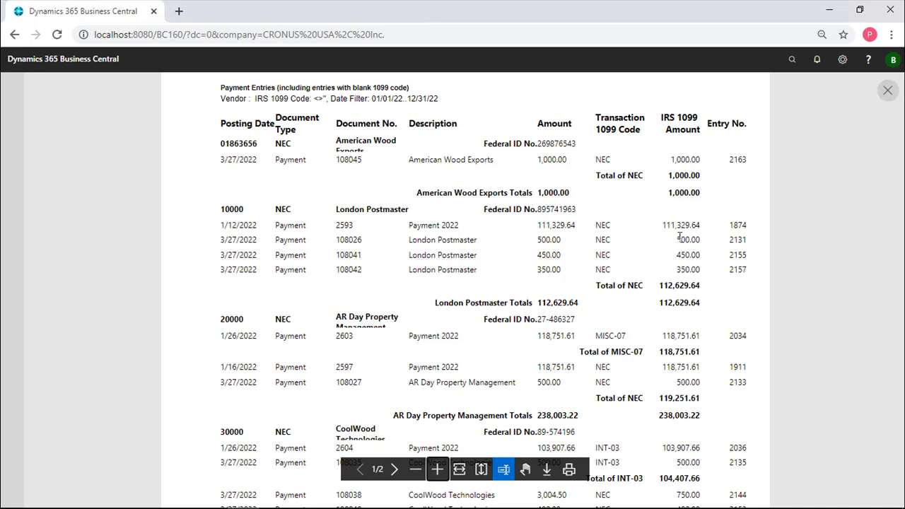
{"action": "mouse_move", "coordinate": [430, 241]}
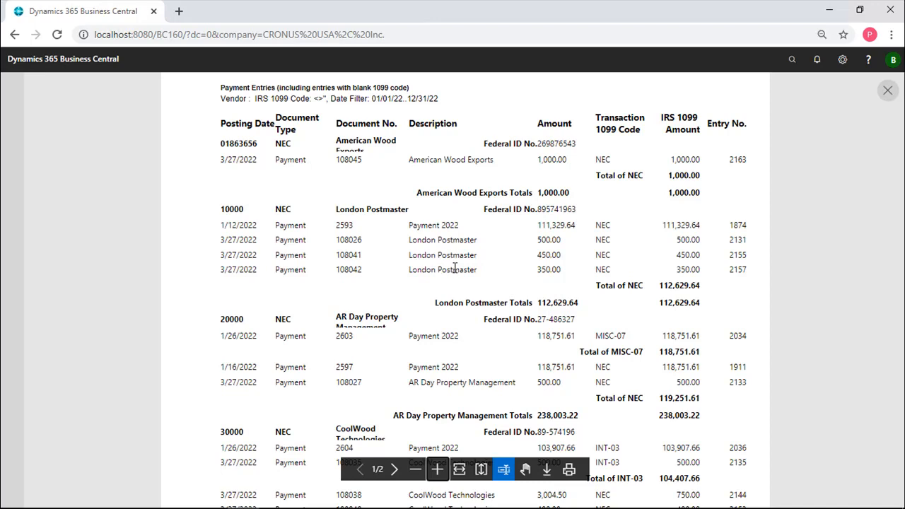
{"action": "mouse_move", "coordinate": [682, 295]}
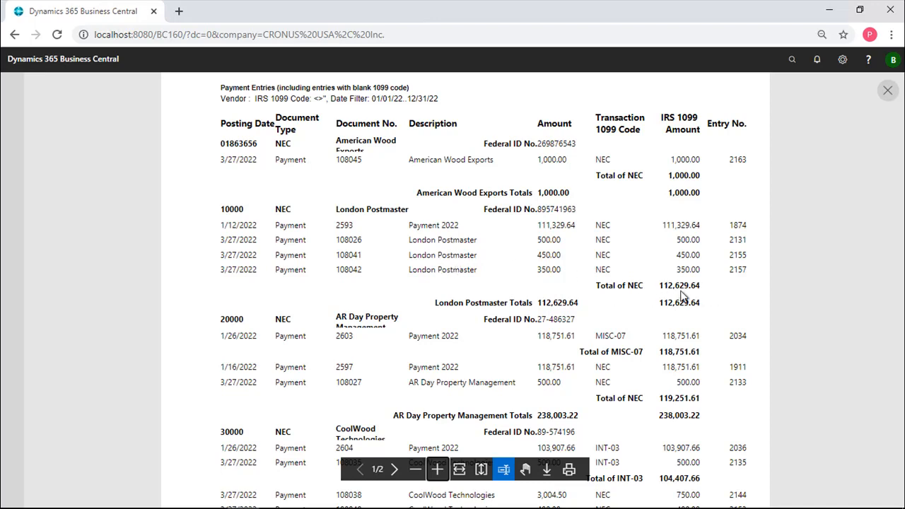
{"action": "mouse_move", "coordinate": [594, 331]}
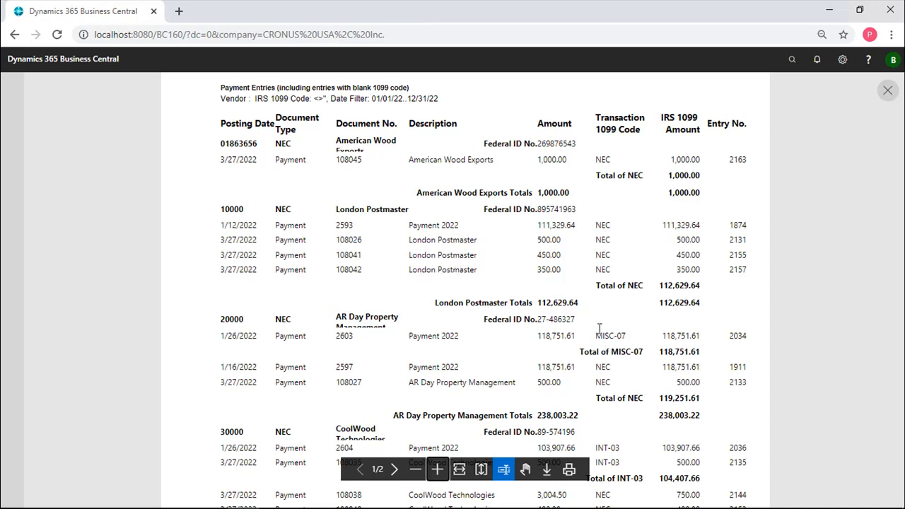
{"action": "mouse_move", "coordinate": [586, 341]}
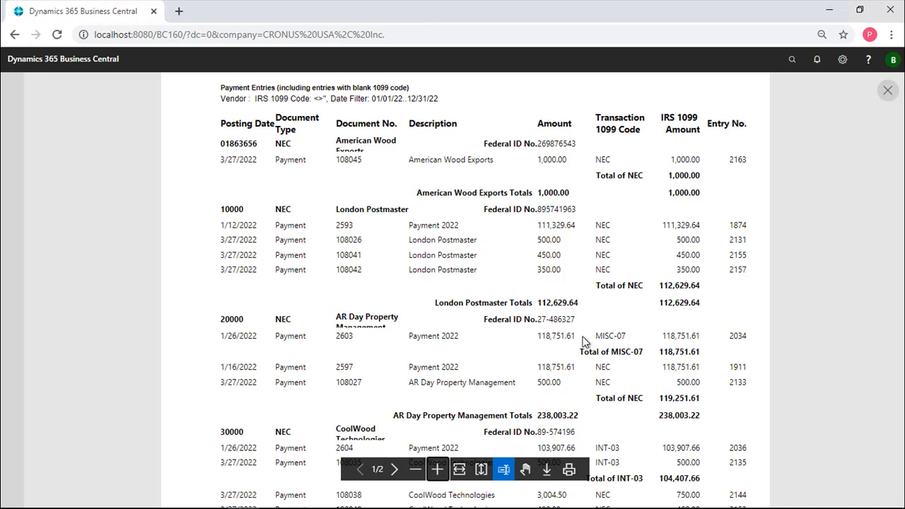
{"action": "scroll", "scroll_direction": "down", "scroll_amount": 3}
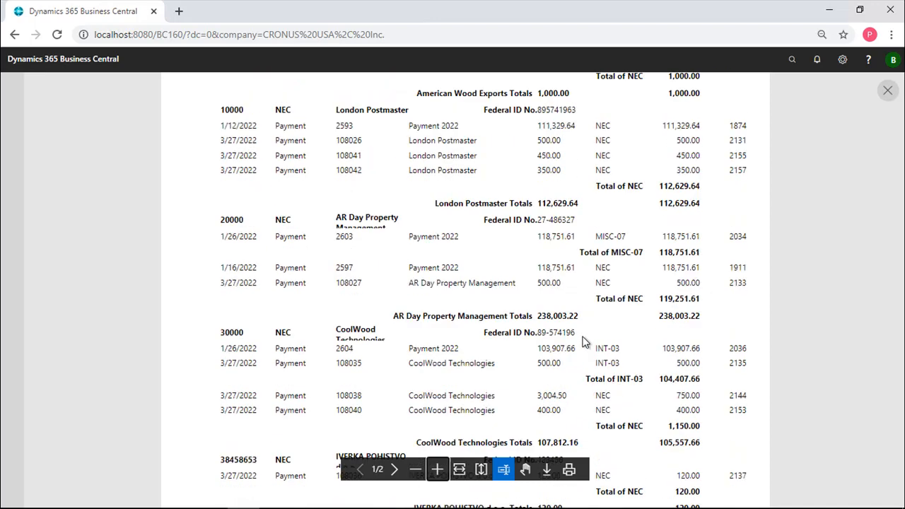
{"action": "mouse_move", "coordinate": [637, 239]}
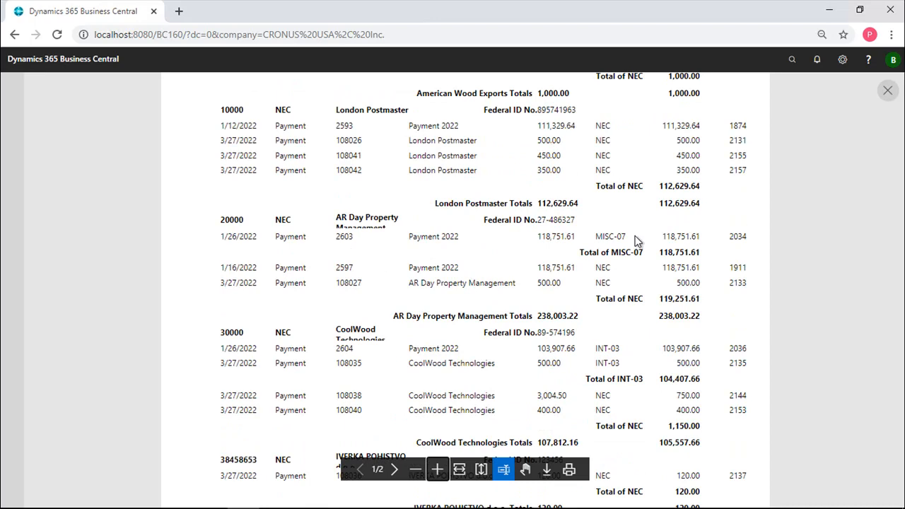
{"action": "mouse_move", "coordinate": [600, 348]}
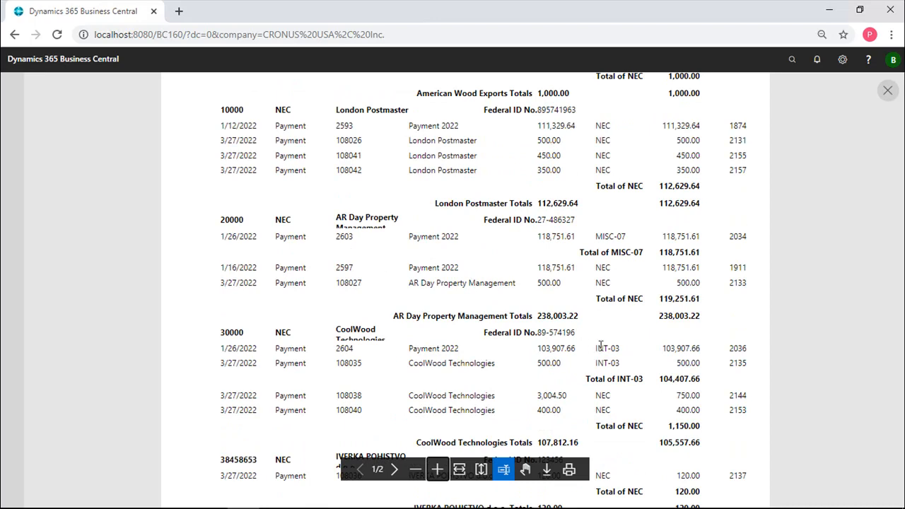
{"action": "mouse_move", "coordinate": [600, 362]}
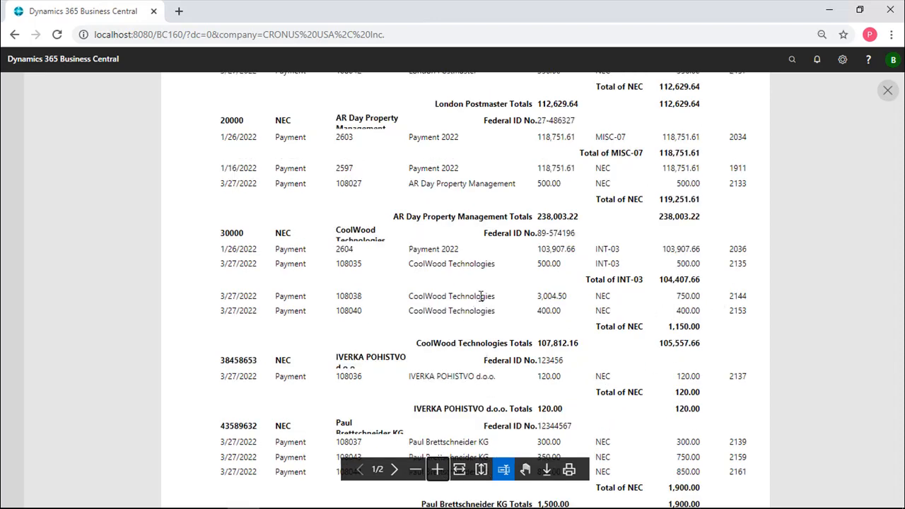
{"action": "mouse_move", "coordinate": [680, 338]}
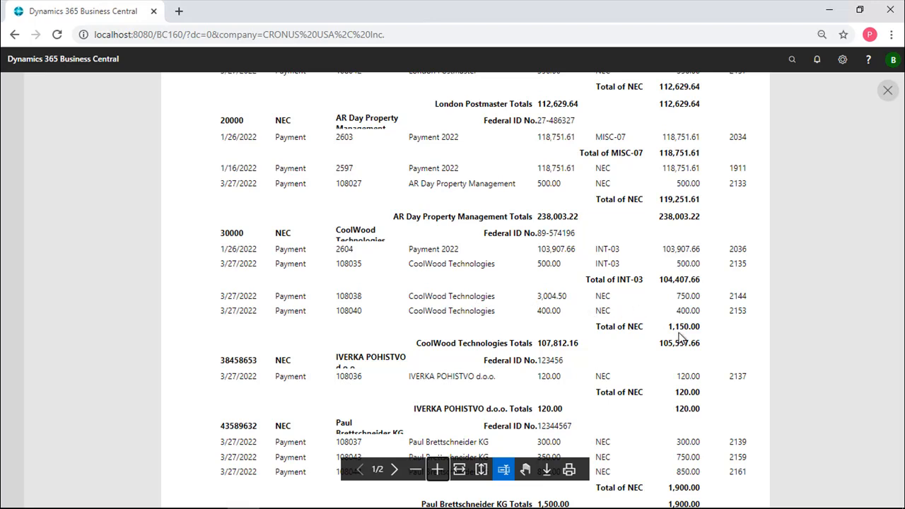
{"action": "mouse_move", "coordinate": [517, 313]}
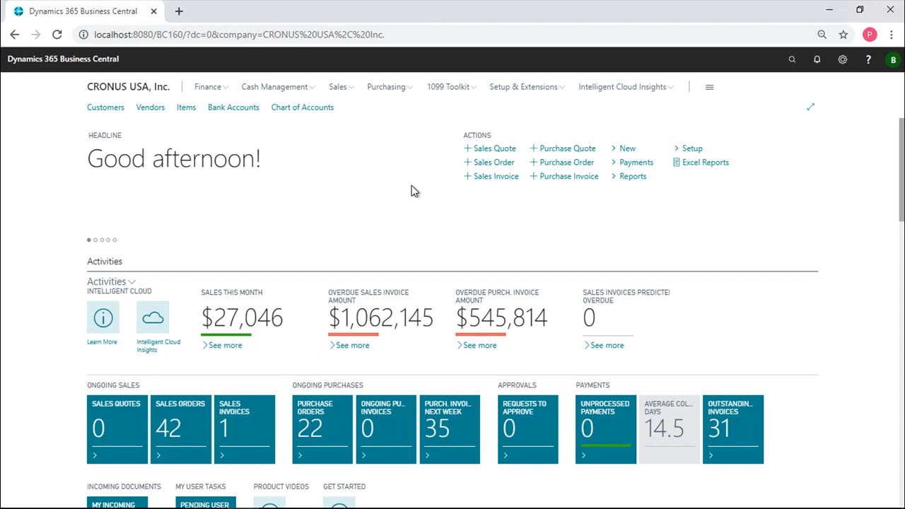
{"action": "mouse_move", "coordinate": [410, 185]}
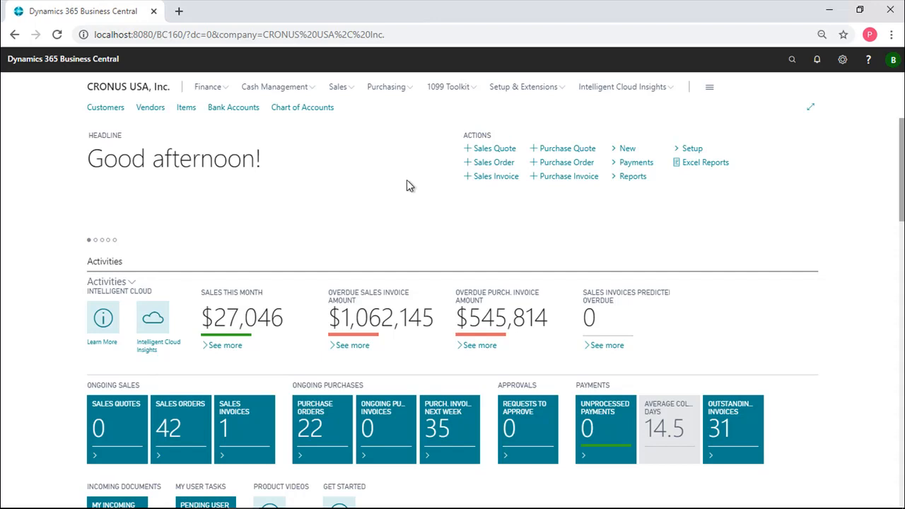
{"action": "mouse_move", "coordinate": [409, 182]}
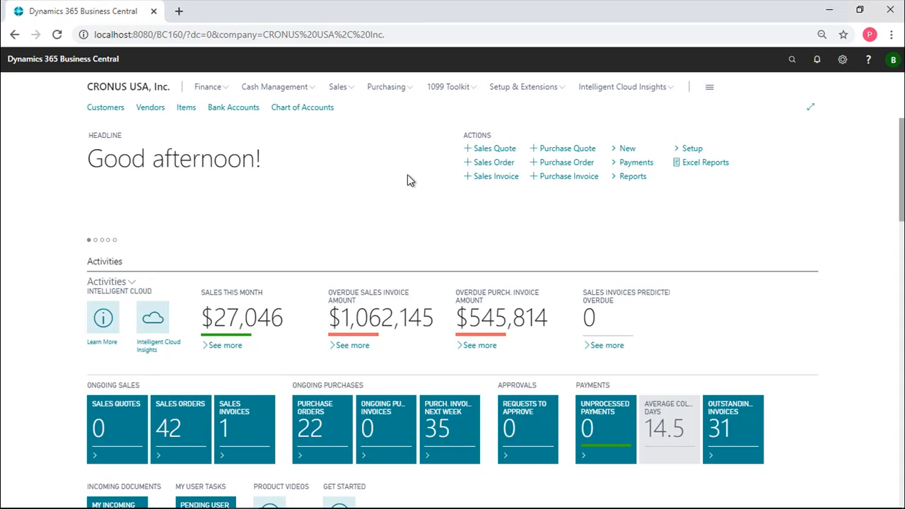
{"action": "mouse_move", "coordinate": [413, 189]}
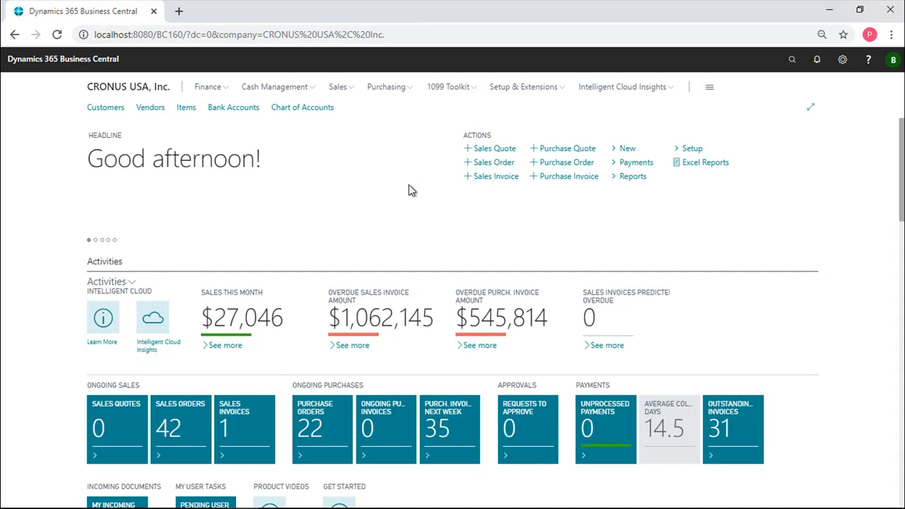
{"action": "mouse_move", "coordinate": [416, 187]}
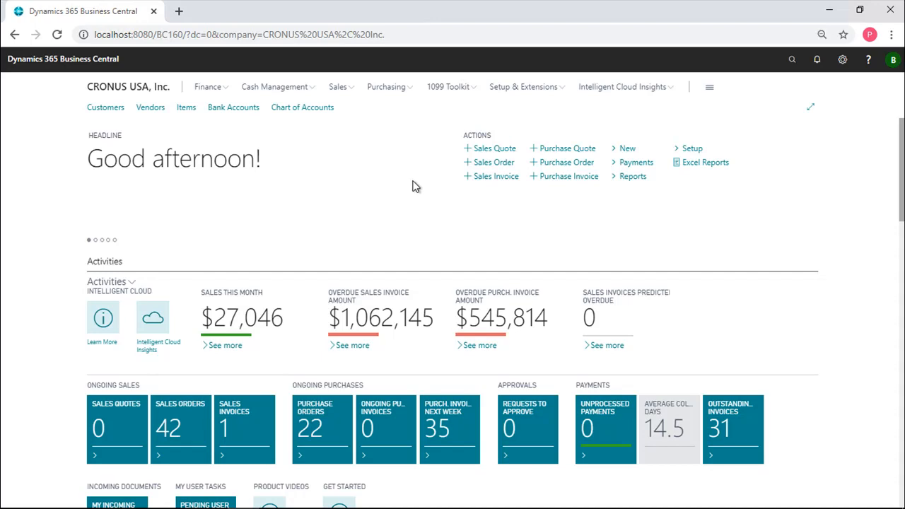
{"action": "mouse_move", "coordinate": [405, 154]}
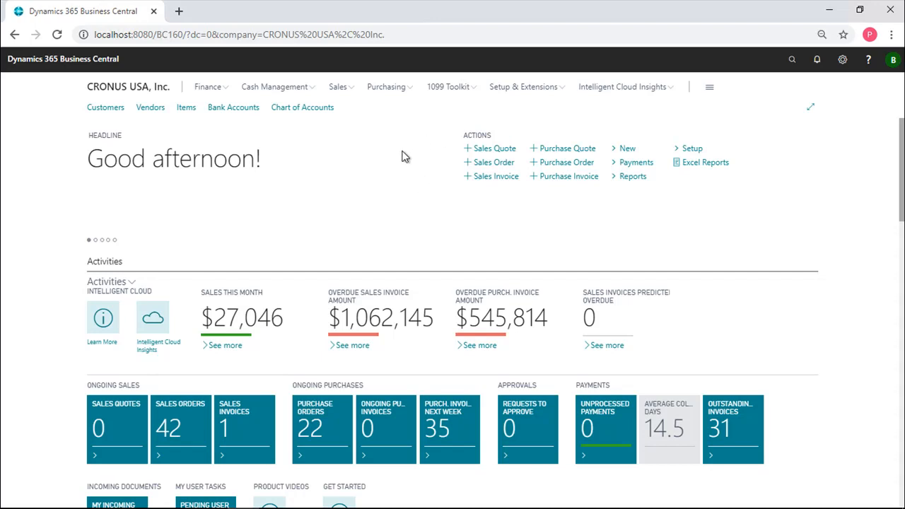
{"action": "mouse_move", "coordinate": [399, 178]}
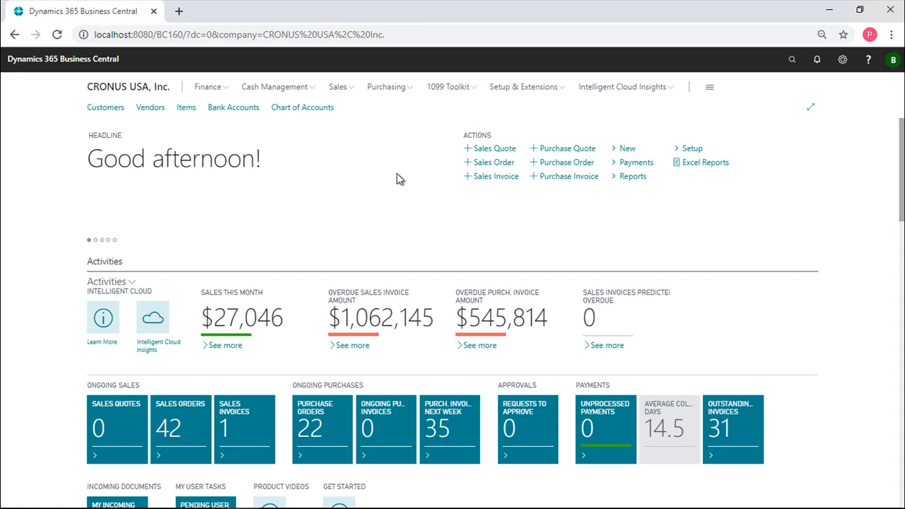